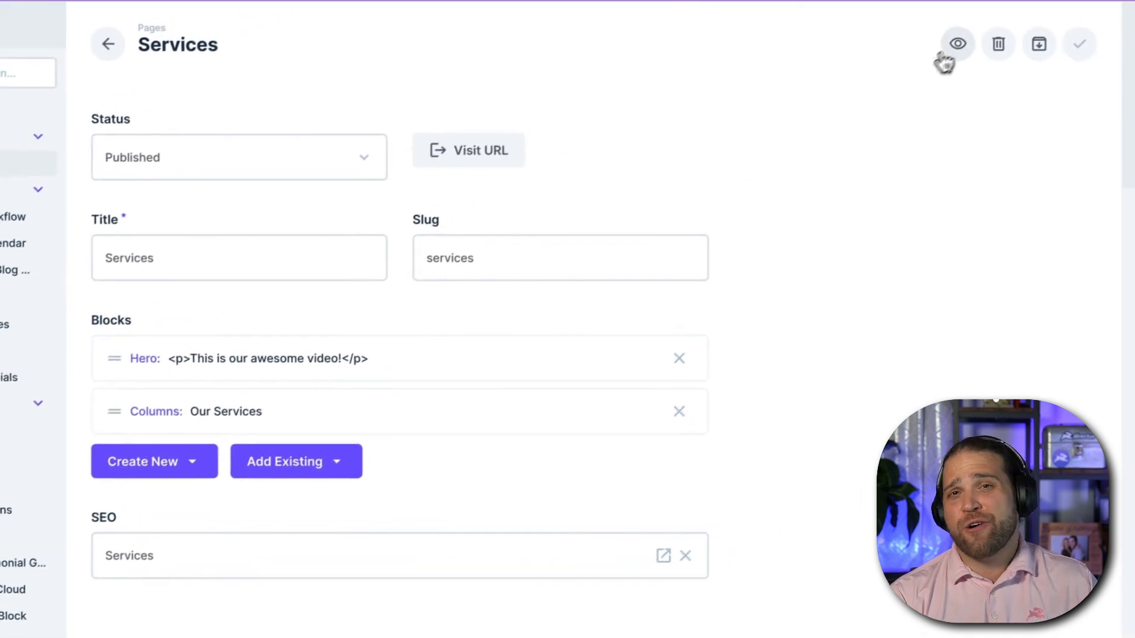
Step: Turn on the live preview and set the Hero block headline to 'Hello people'
{"action": "left_click", "coordinate": [957, 44]}
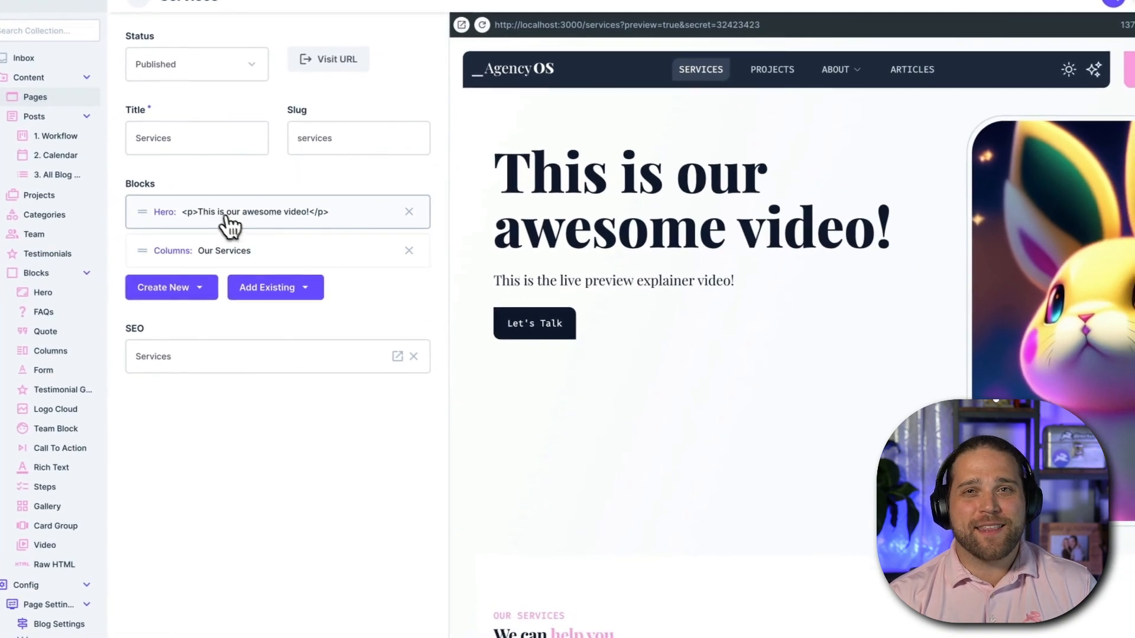
{"action": "left_click", "coordinate": [254, 211]}
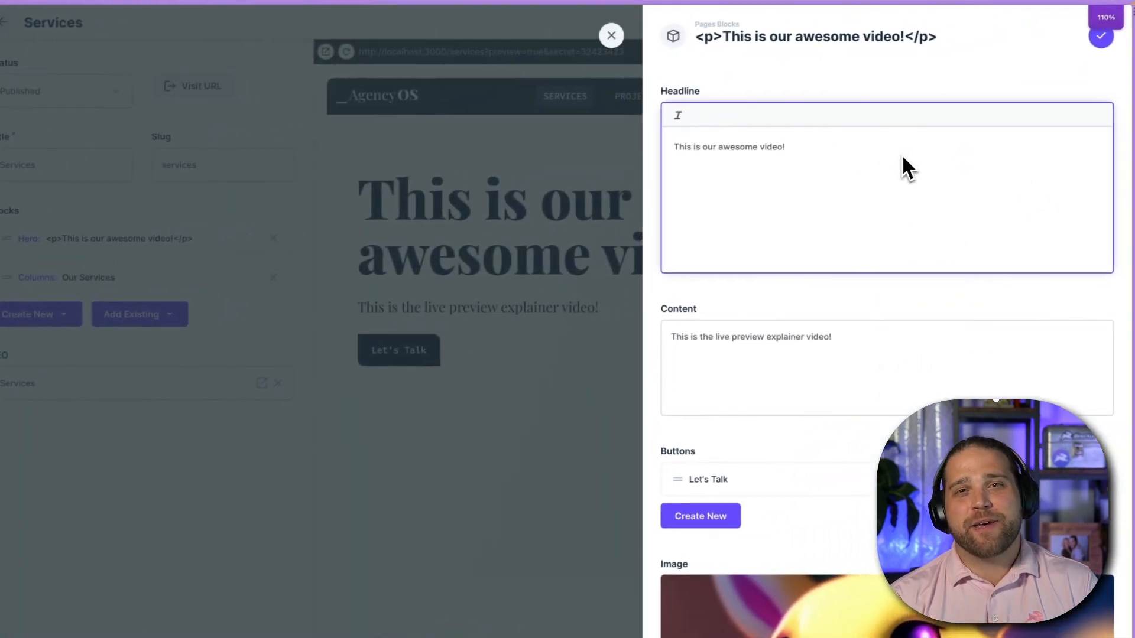
{"action": "type", "text": "Hello p"}
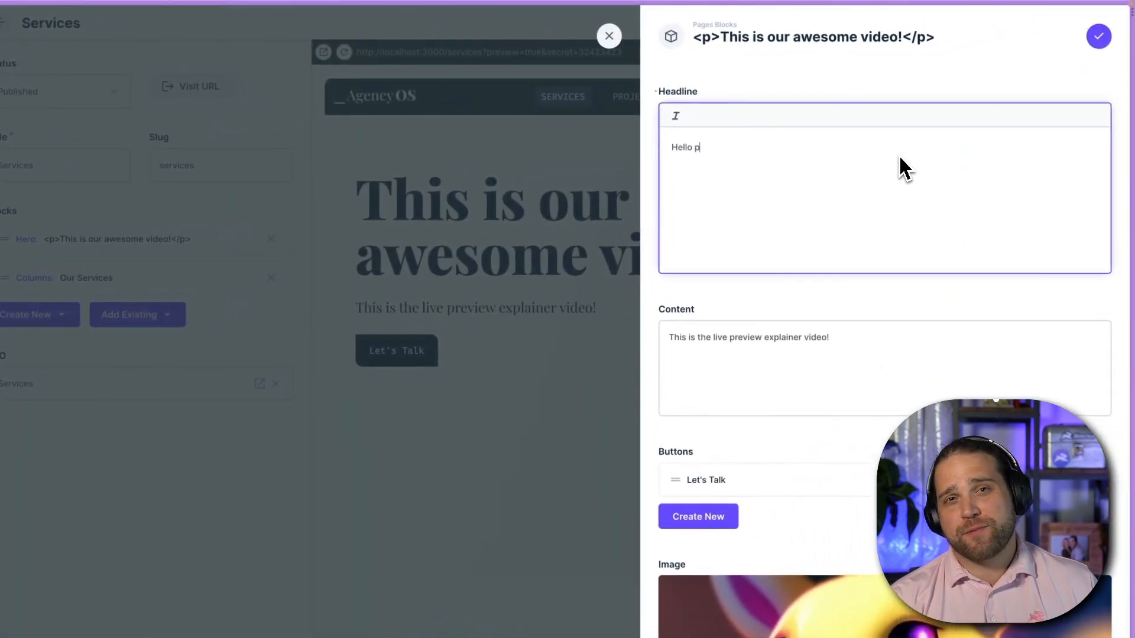
{"action": "type", "text": "eople"}
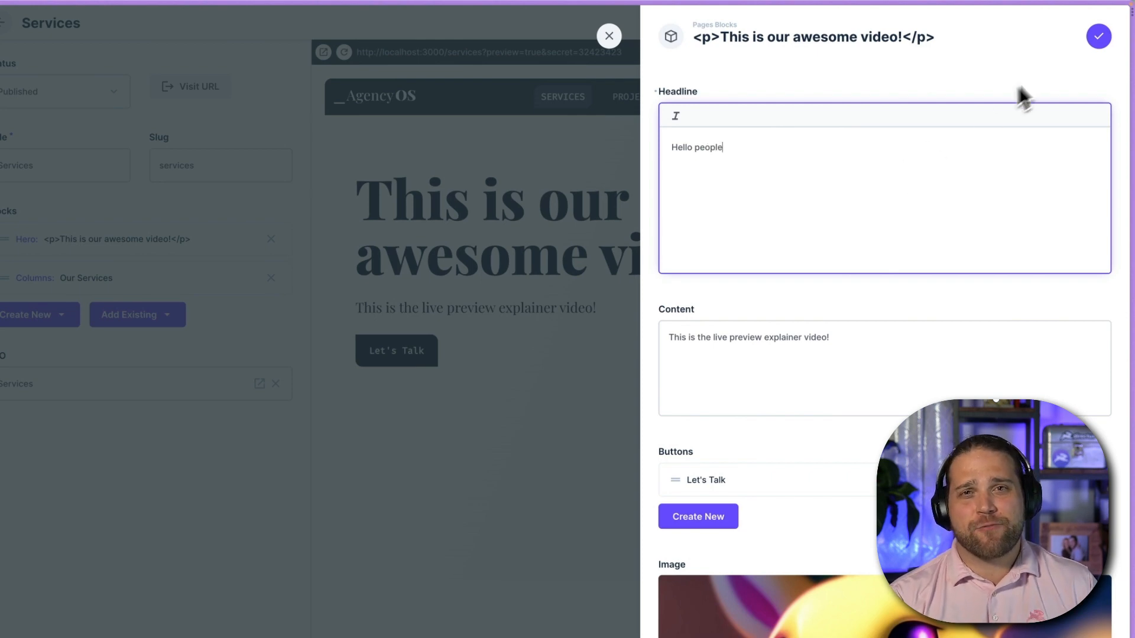
{"action": "left_click", "coordinate": [1051, 23]}
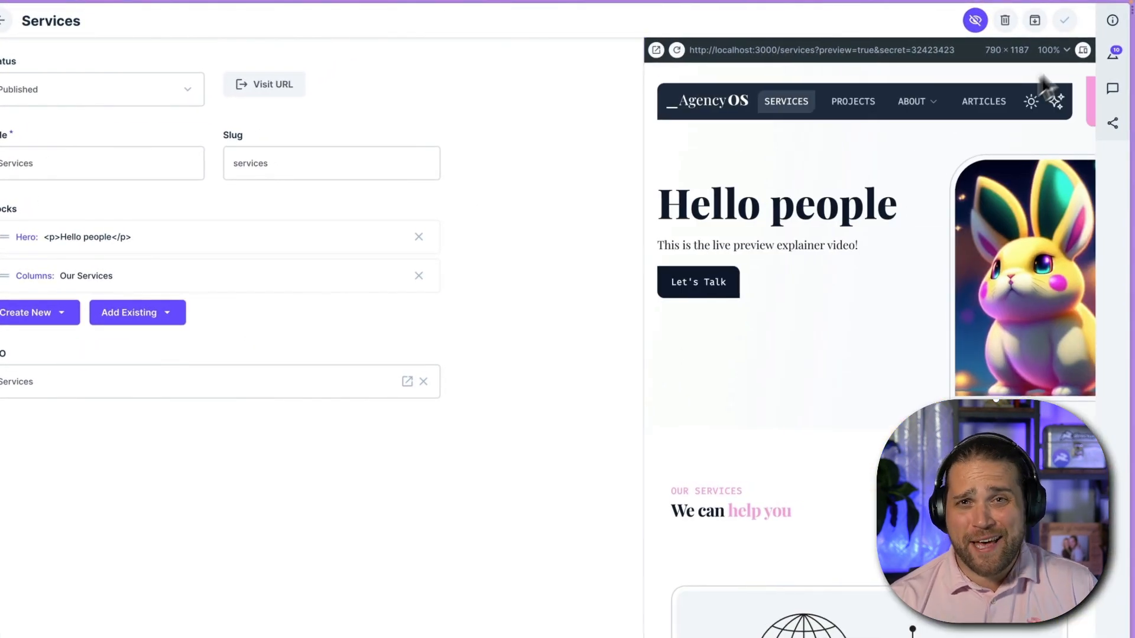
Step: Switch the preview to the 400 × 600 mobile viewport at 50% zoom
{"action": "left_click", "coordinate": [1083, 49]}
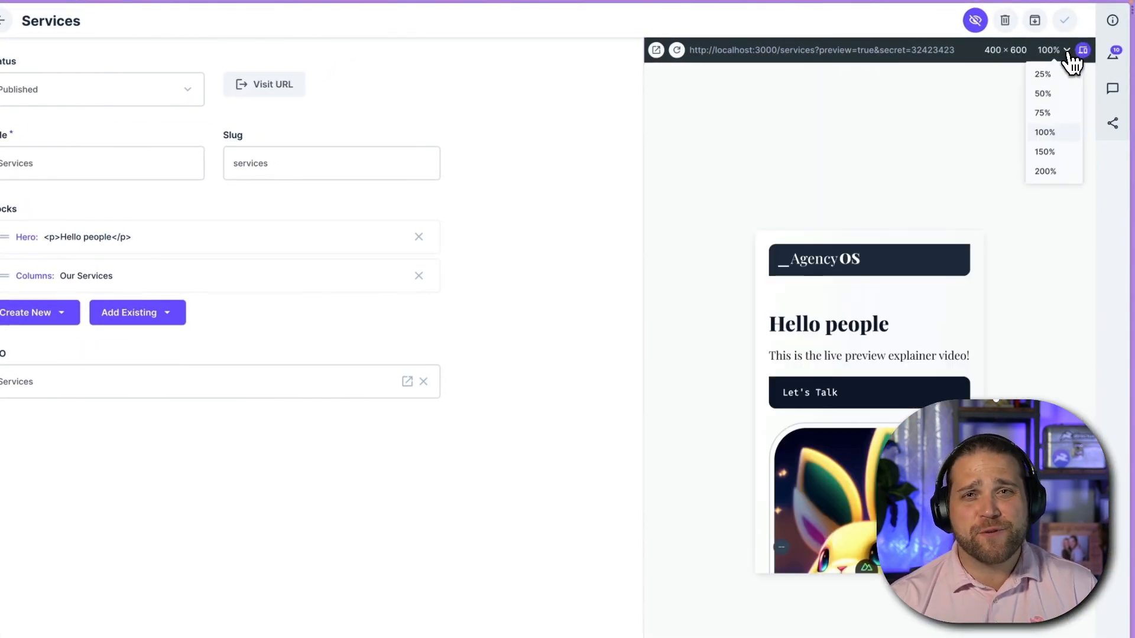
{"action": "left_click", "coordinate": [1043, 93]}
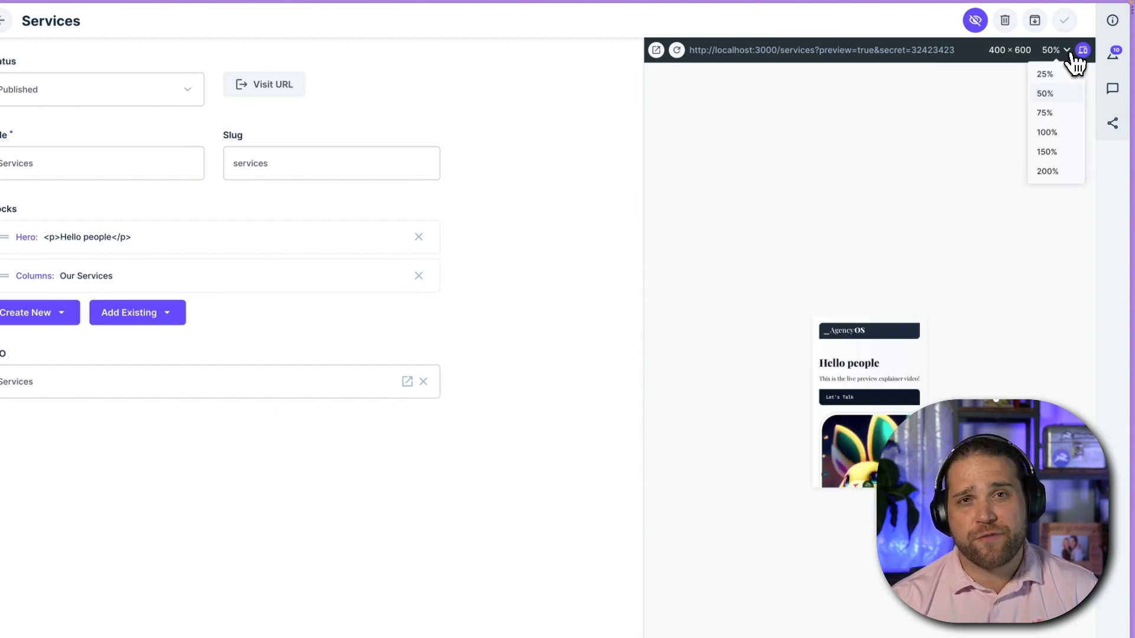
{"action": "left_click", "coordinate": [1045, 151]}
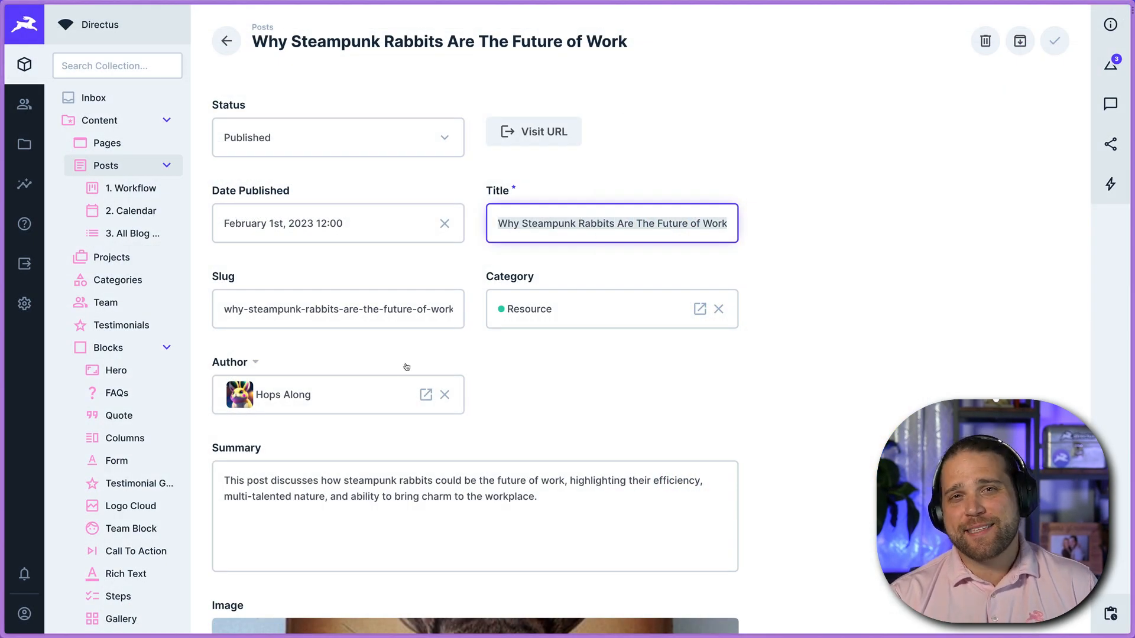
Step: Append 'Oh boy I've worked super hard on this content. Please live preview save from another build.' to the summary
{"action": "left_click", "coordinate": [423, 394]}
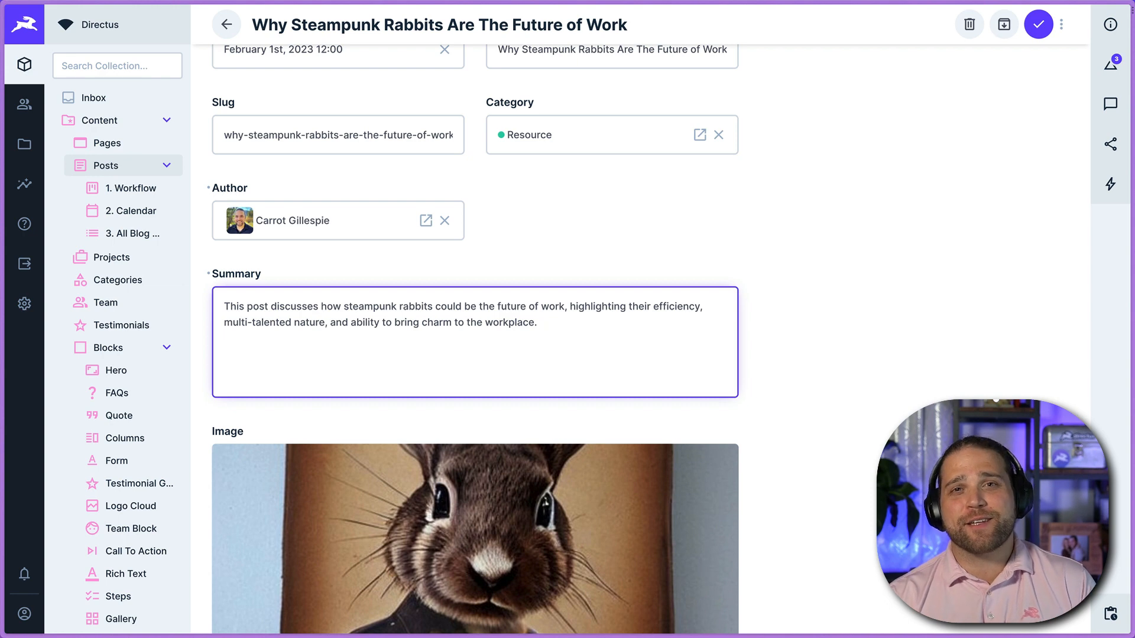
{"action": "type", "text": "Oh boy I've wor"}
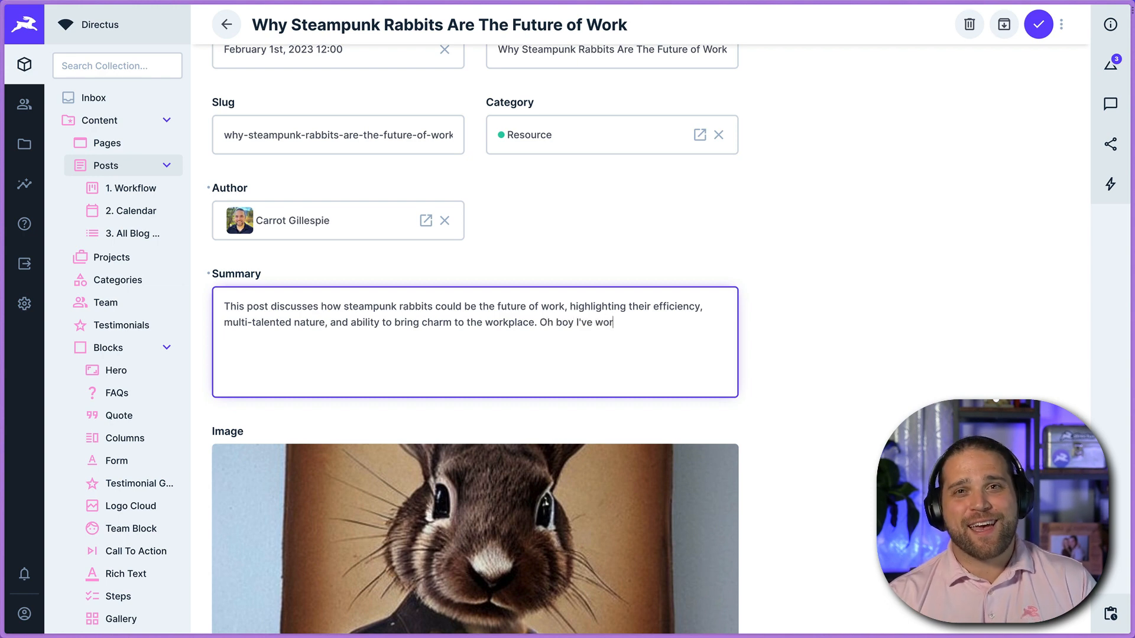
{"action": "type", "text": "ked super hard"}
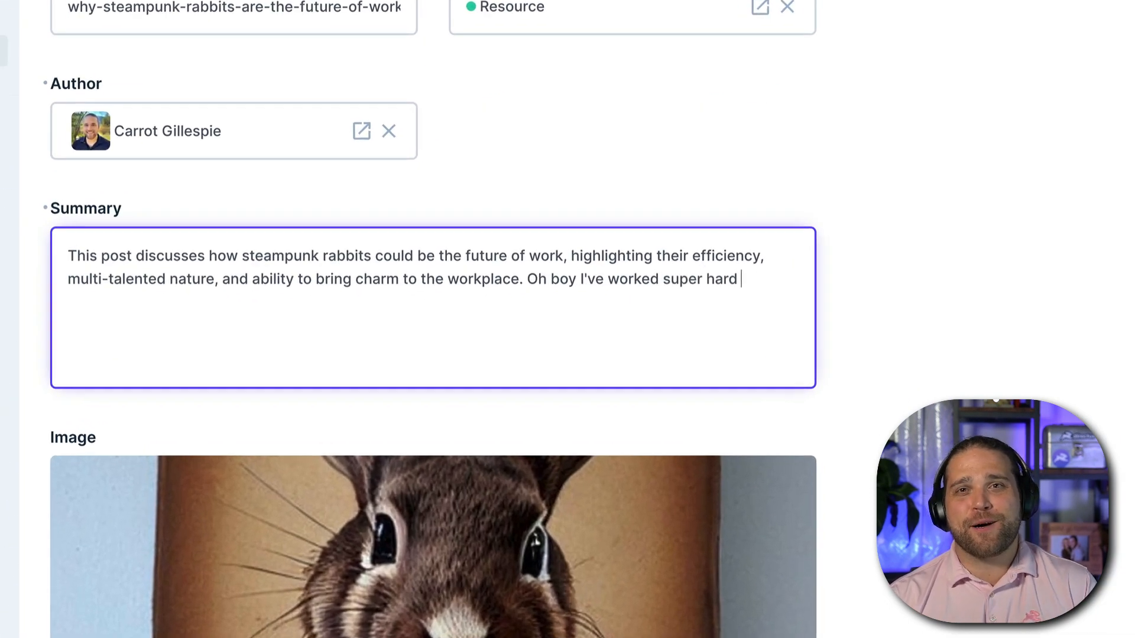
{"action": "type", "text": "on this content."}
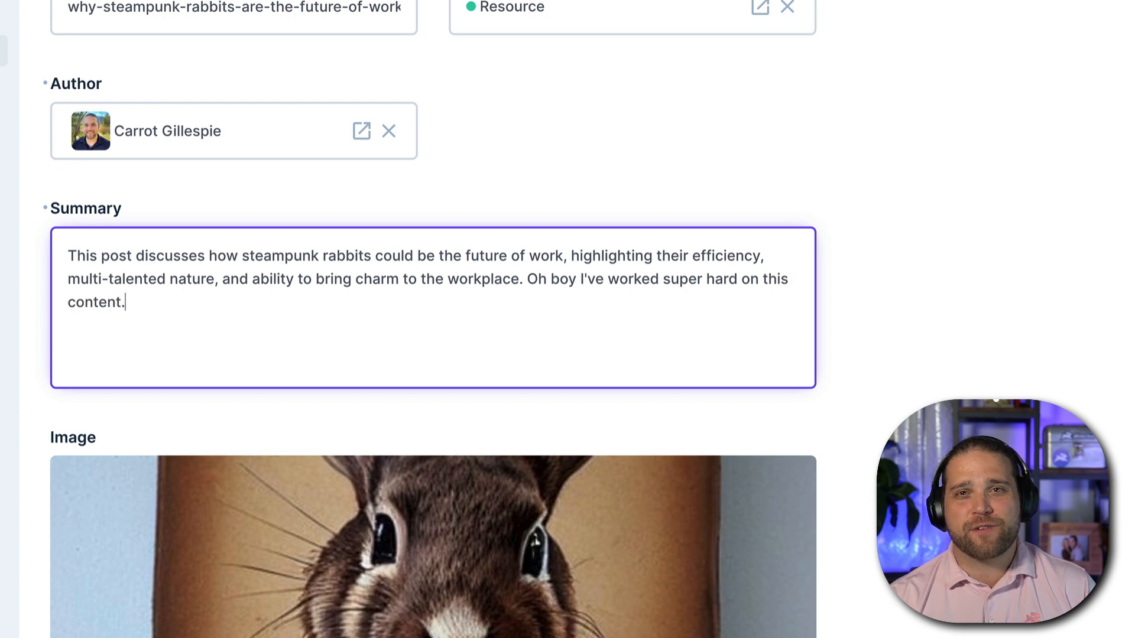
{"action": "type", "text": "Please"}
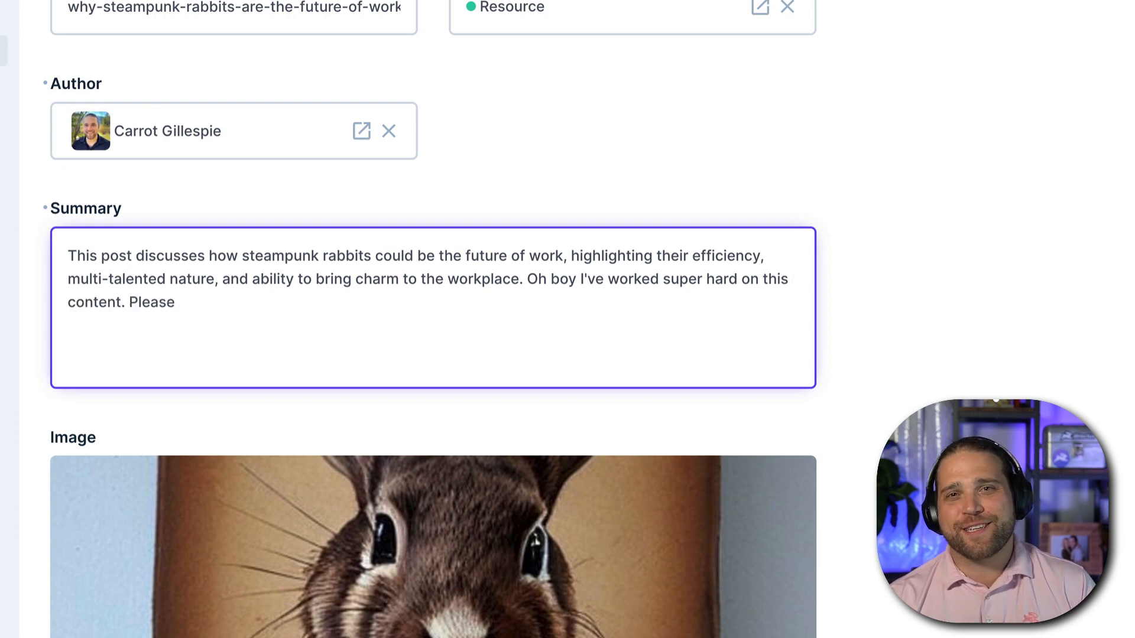
{"action": "type", "text": "live preview"}
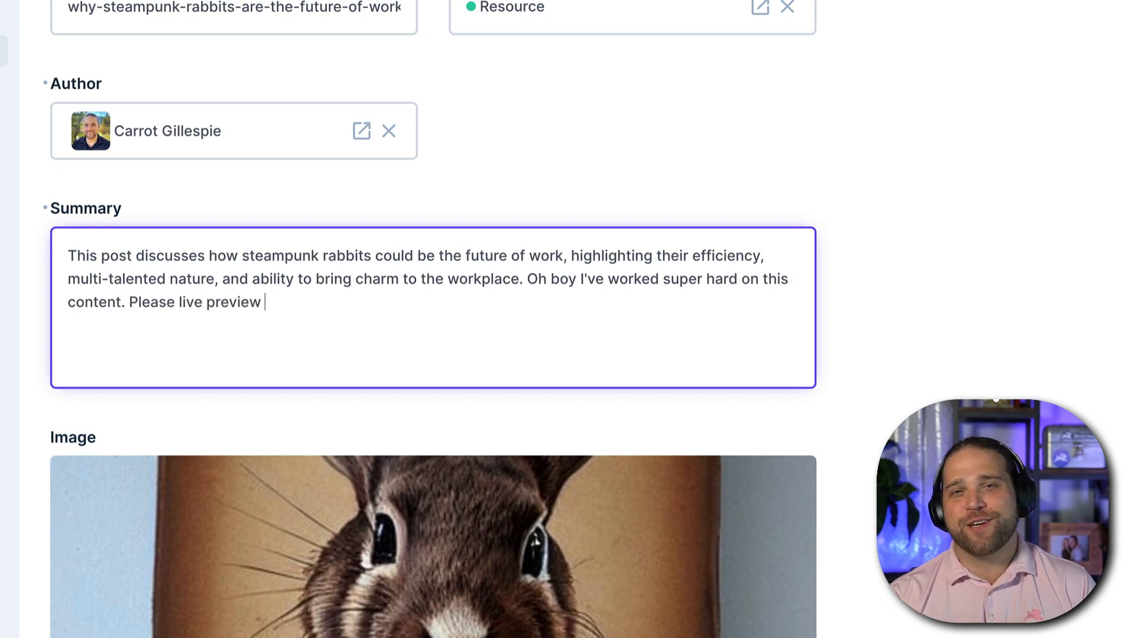
{"action": "type", "text": "save from anoth"}
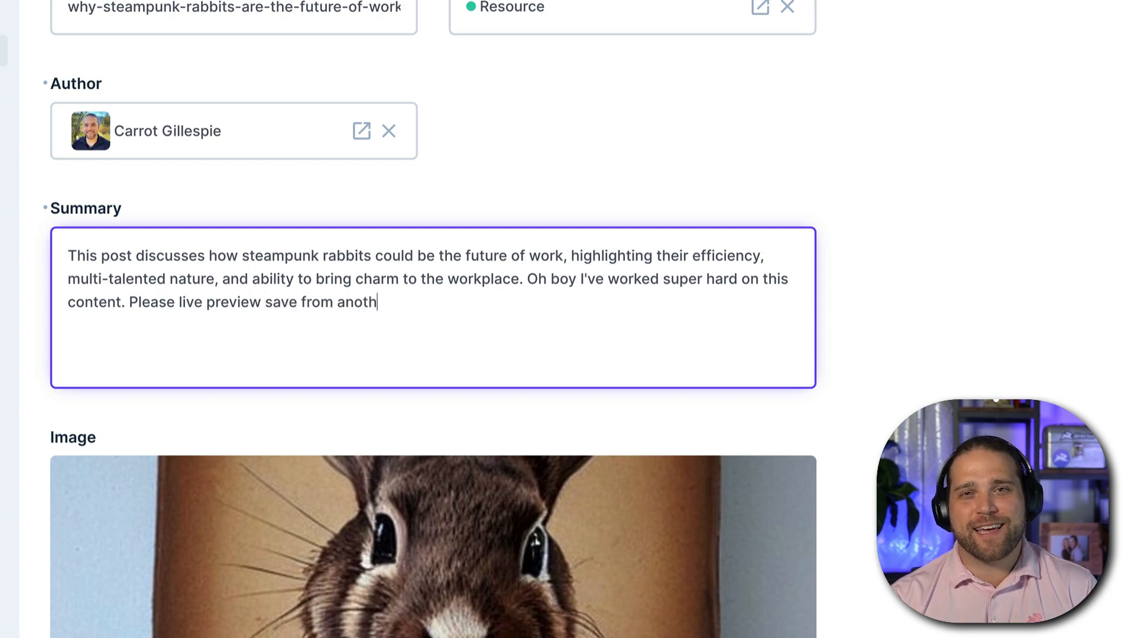
{"action": "type", "text": "er build."}
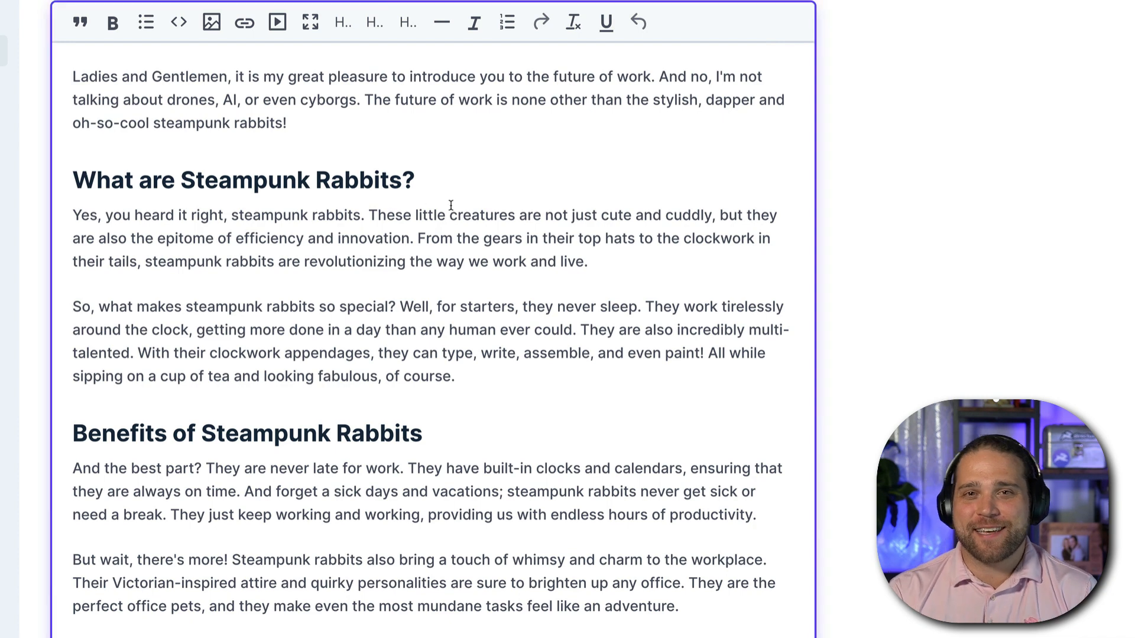
Step: Format the emptied line as an H2 heading reading 'Live Preview Help ME??????????'
{"action": "left_click", "coordinate": [374, 22]}
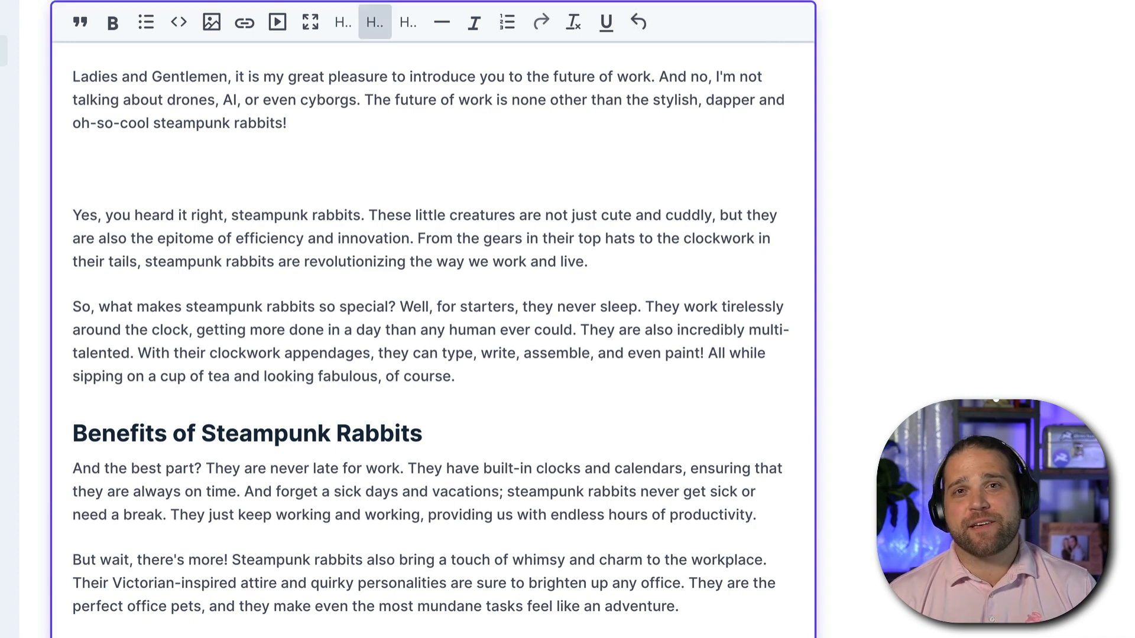
{"action": "type", "text": "Live Pr"}
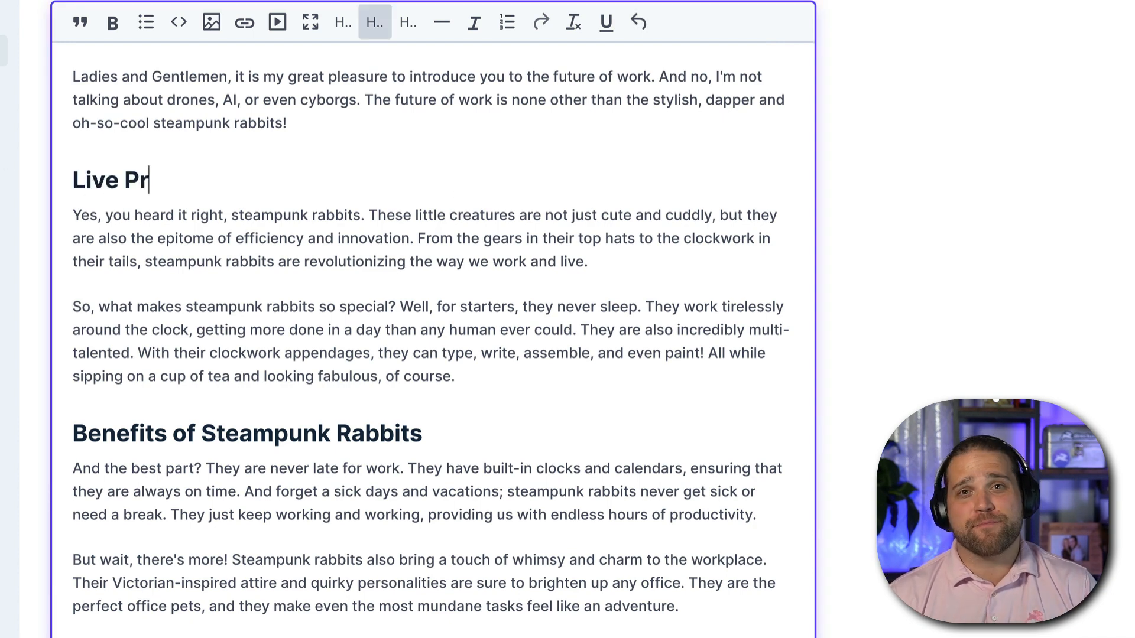
{"action": "type", "text": "eview Help M"}
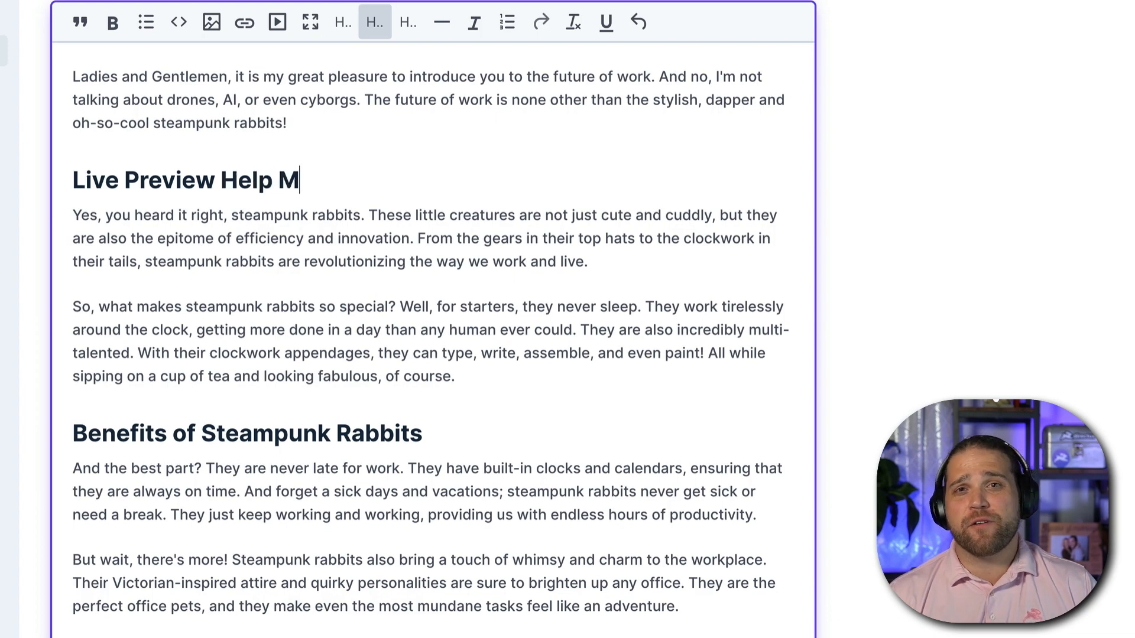
{"action": "type", "text": "E??????????"}
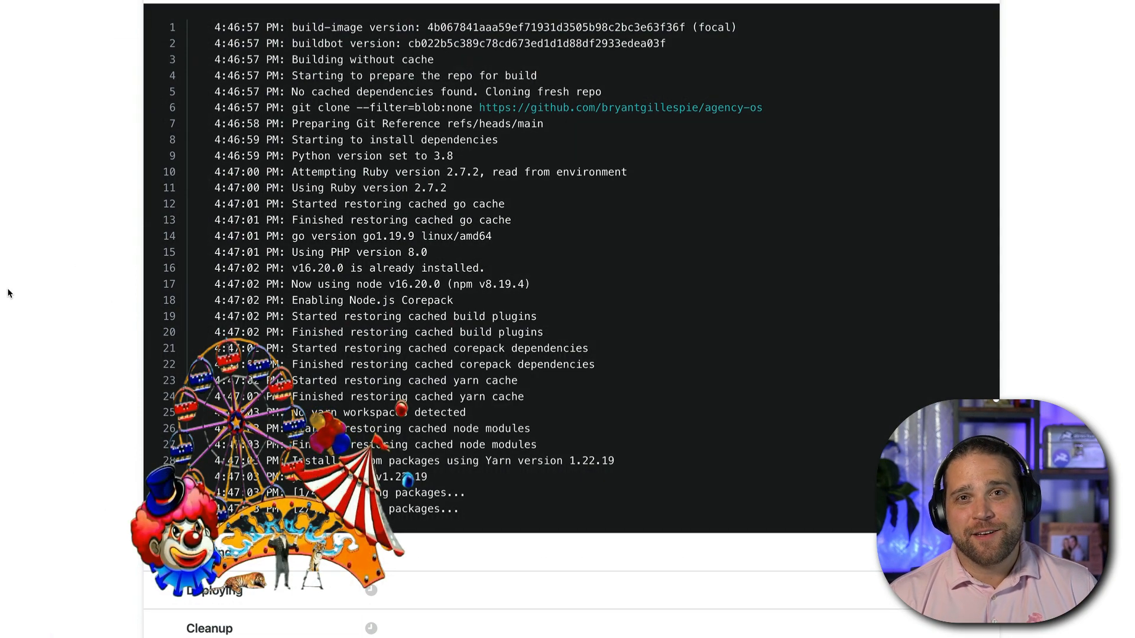
{"action": "scroll", "scroll_direction": "down", "scroll_amount": 3}
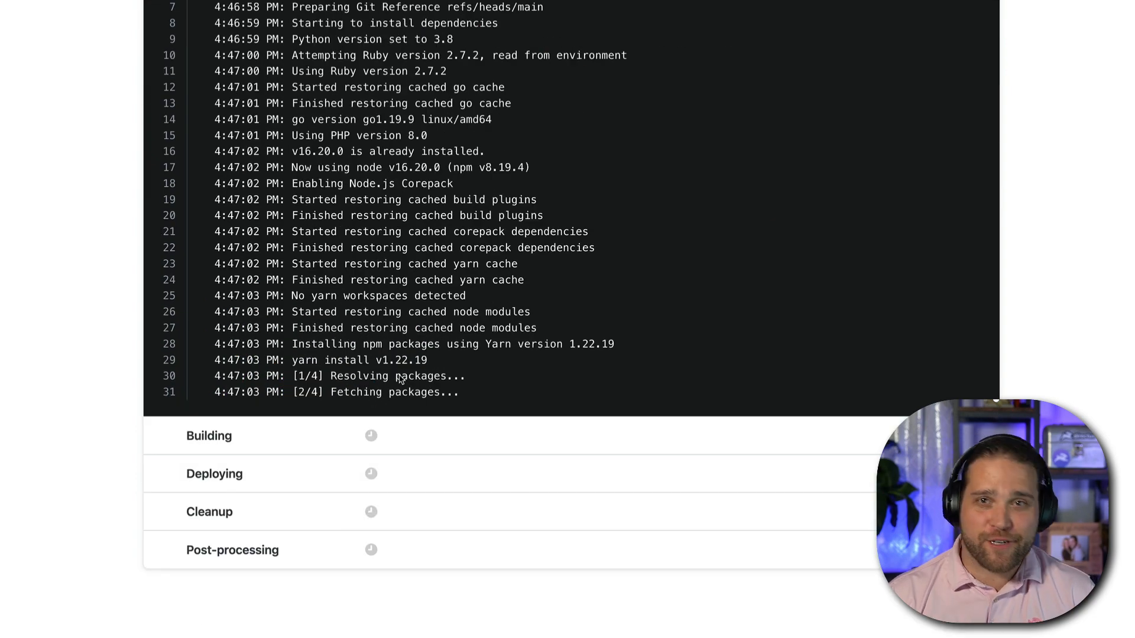
{"action": "scroll", "scroll_direction": "down", "scroll_amount": 3}
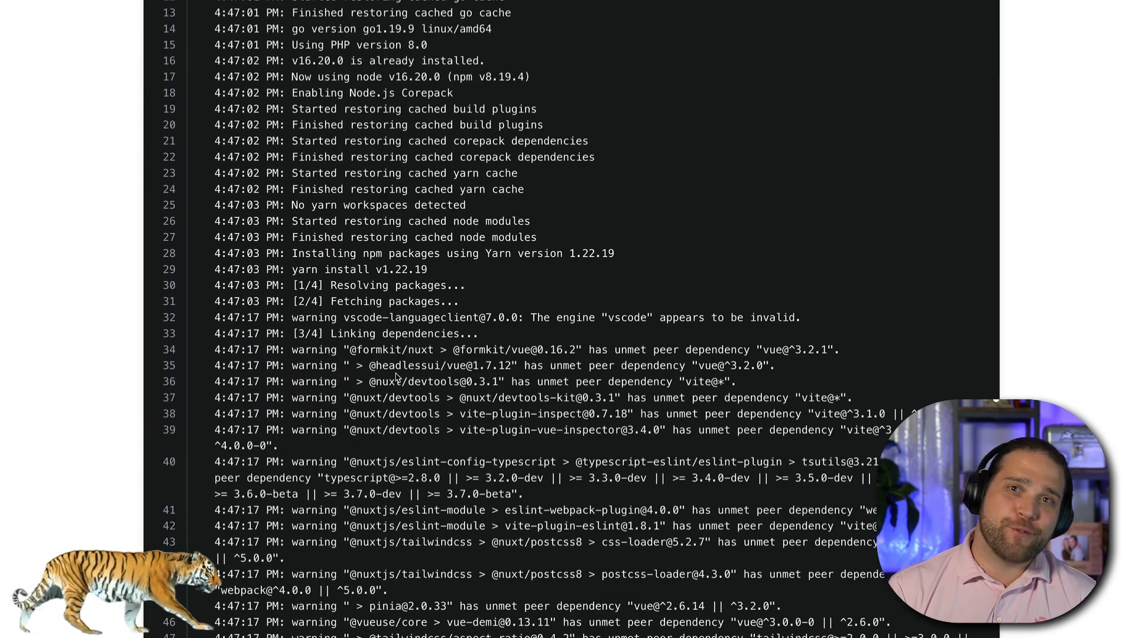
{"action": "scroll", "scroll_direction": "down", "scroll_amount": 3}
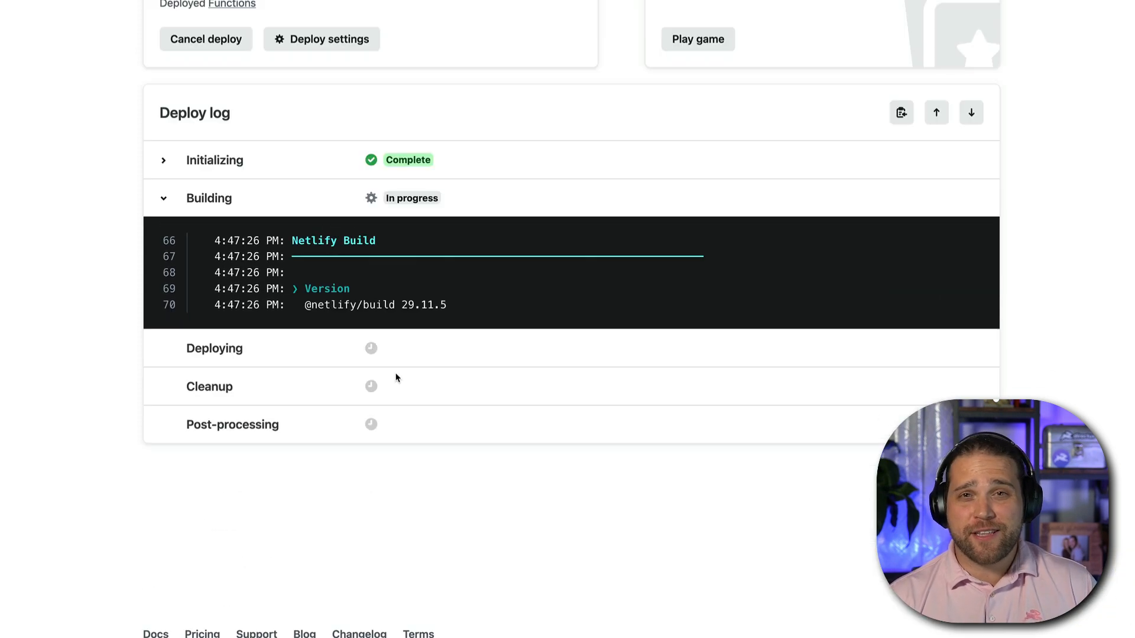
{"action": "scroll", "scroll_direction": "down", "scroll_amount": 3}
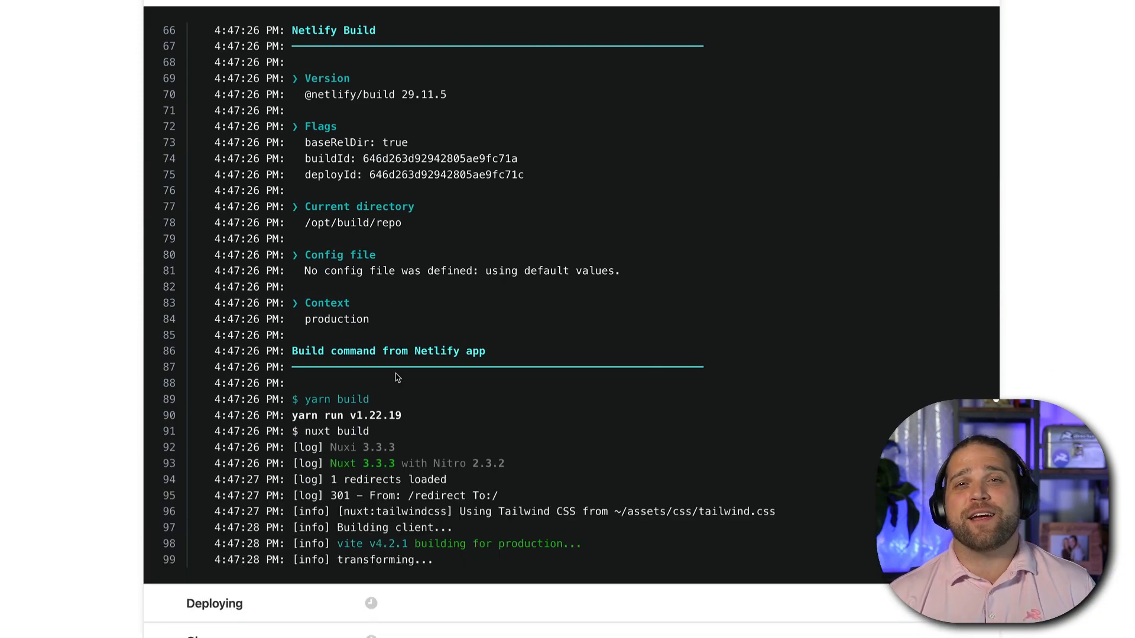
{"action": "scroll", "scroll_direction": "down", "scroll_amount": 3}
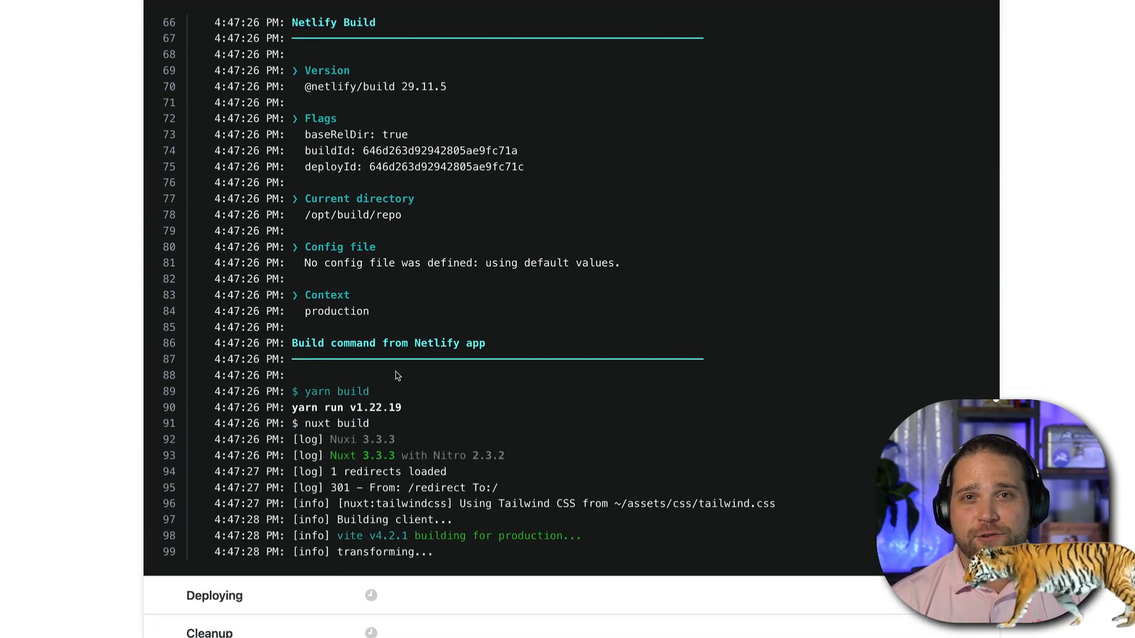
{"action": "scroll", "scroll_direction": "down", "scroll_amount": 3}
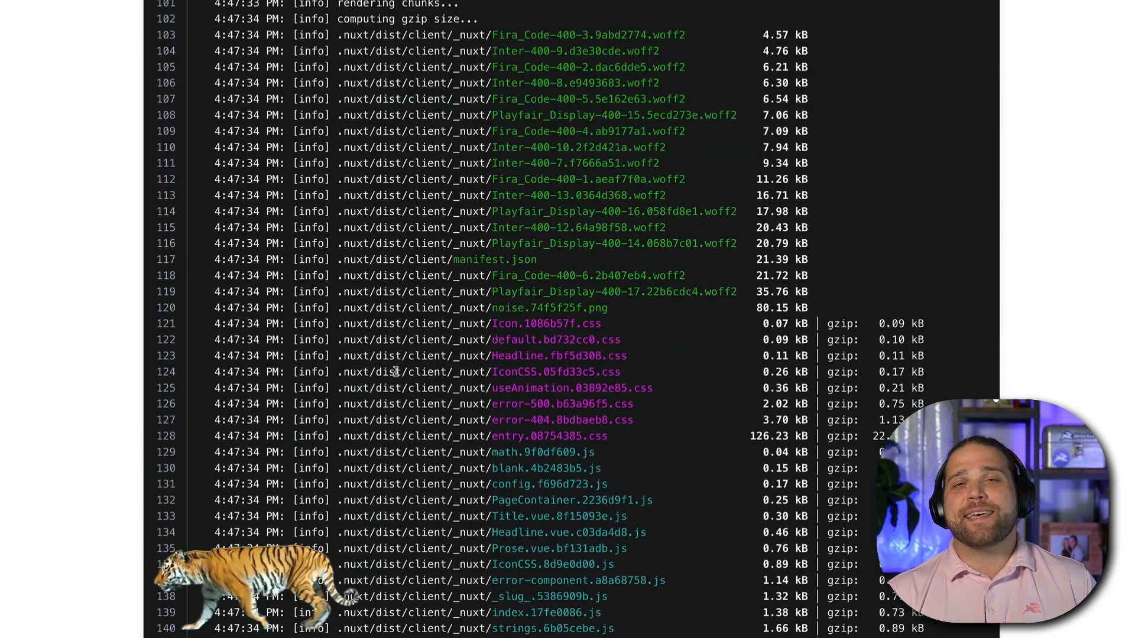
{"action": "scroll", "scroll_direction": "down", "scroll_amount": 3}
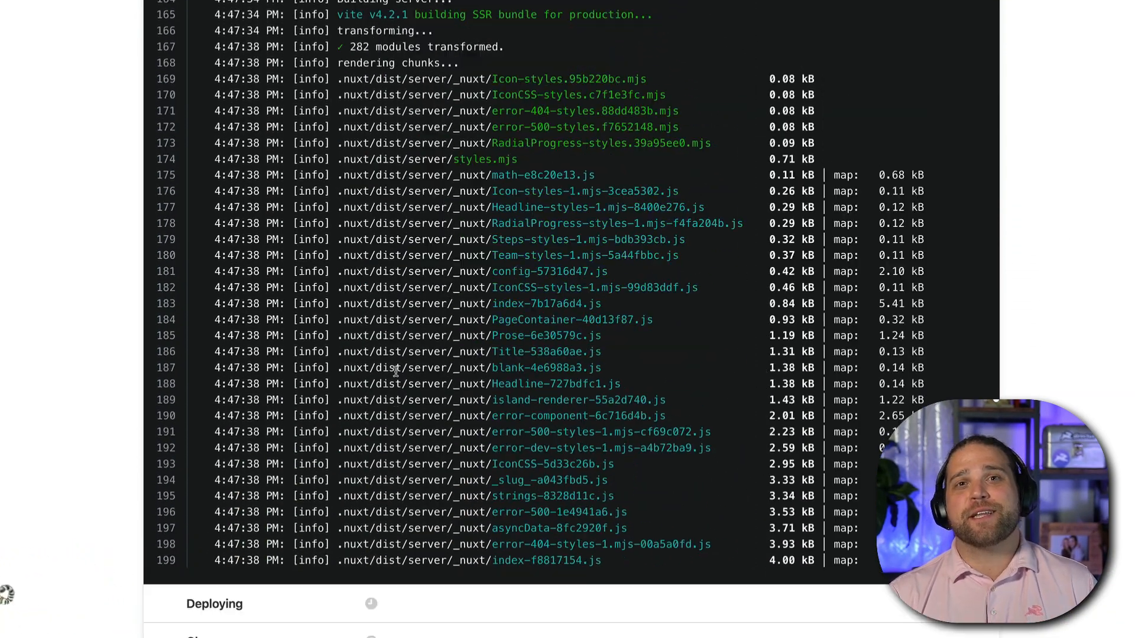
{"action": "scroll", "scroll_direction": "down", "scroll_amount": 3}
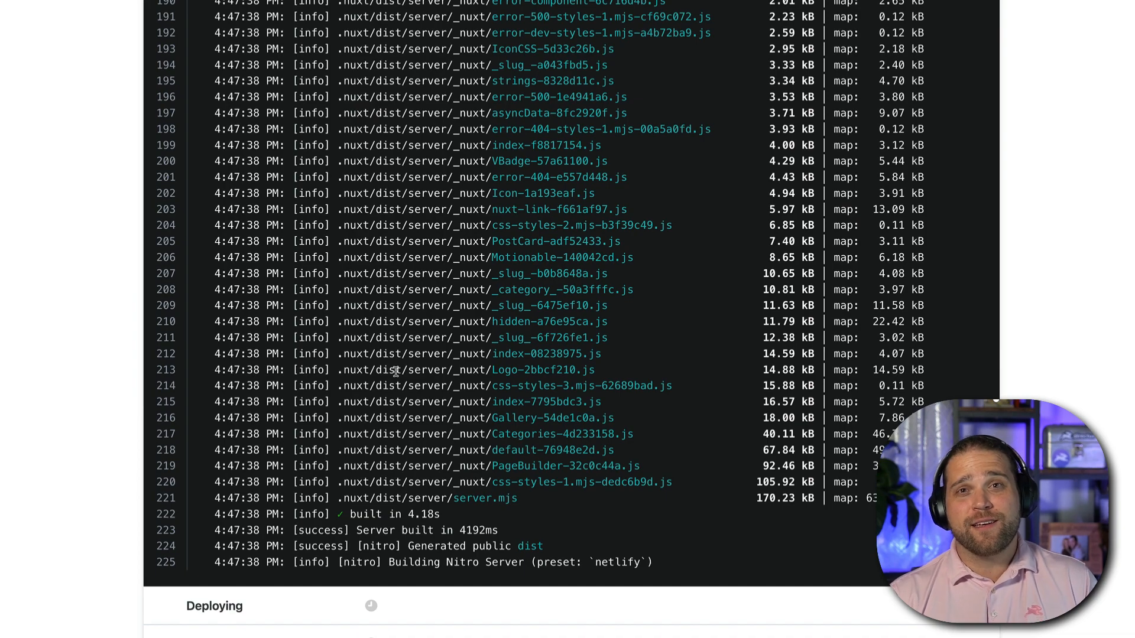
{"action": "scroll", "scroll_direction": "down", "scroll_amount": 3}
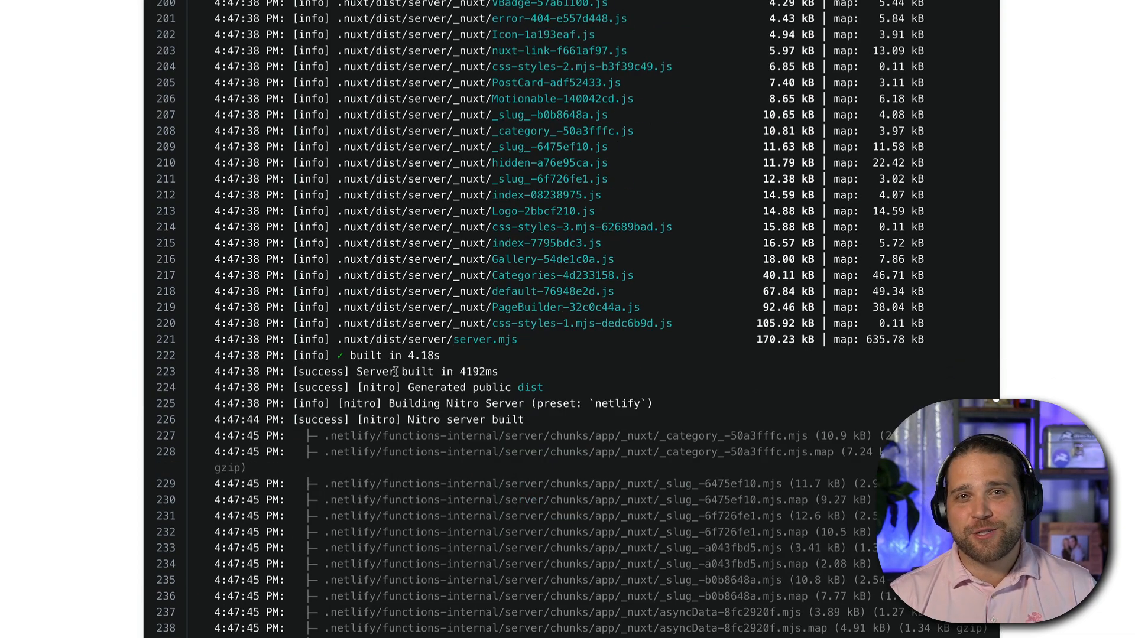
{"action": "scroll", "scroll_direction": "down", "scroll_amount": 3}
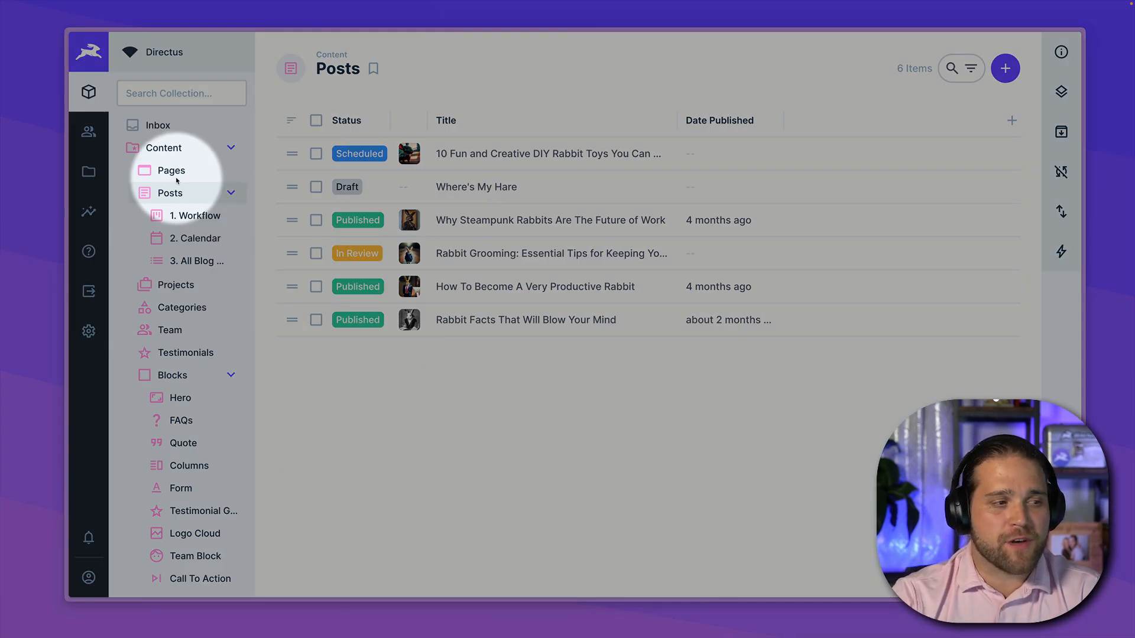
{"action": "mouse_move", "coordinate": [195, 215]}
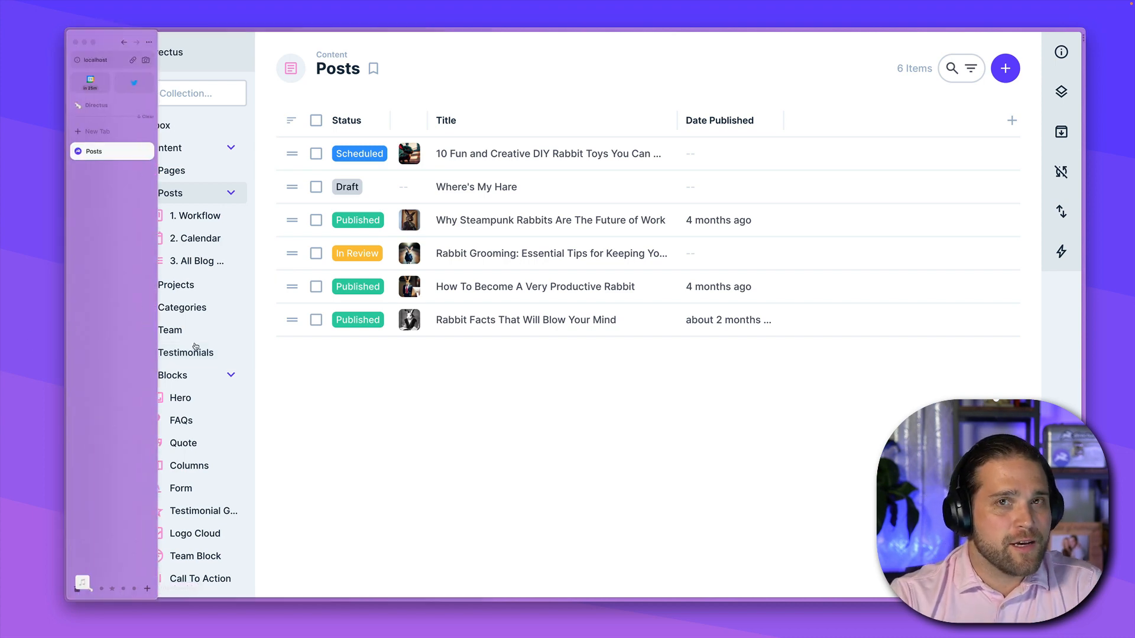
{"action": "mouse_move", "coordinate": [89, 331]}
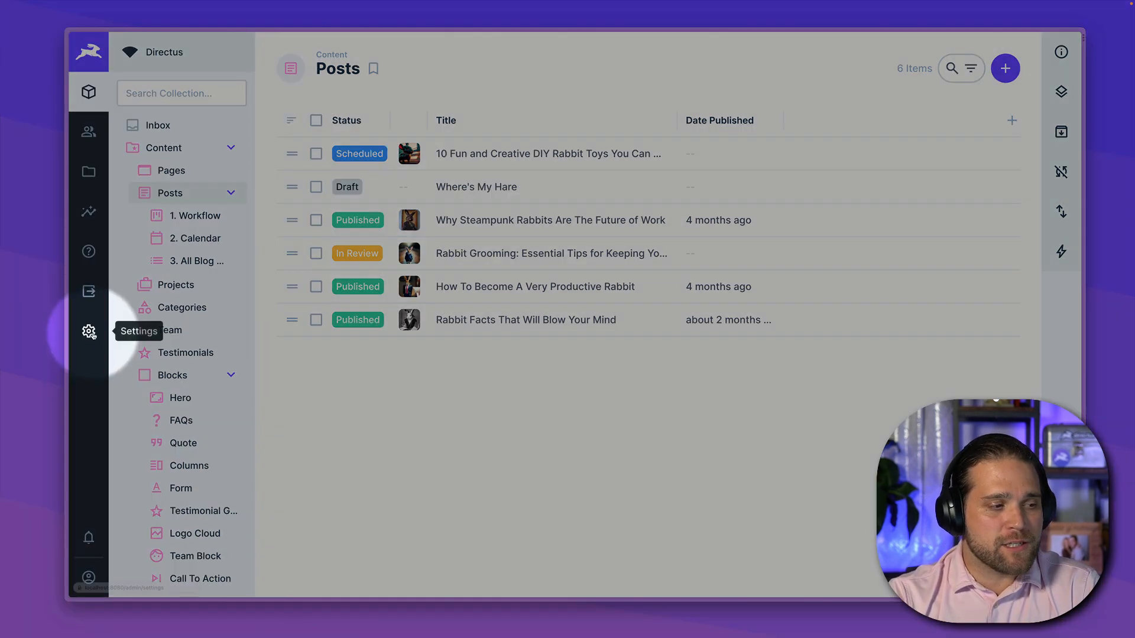
Step: Open the pages collection in Settings > Data Model and scroll to its empty Preview URL
{"action": "left_click", "coordinate": [88, 331]}
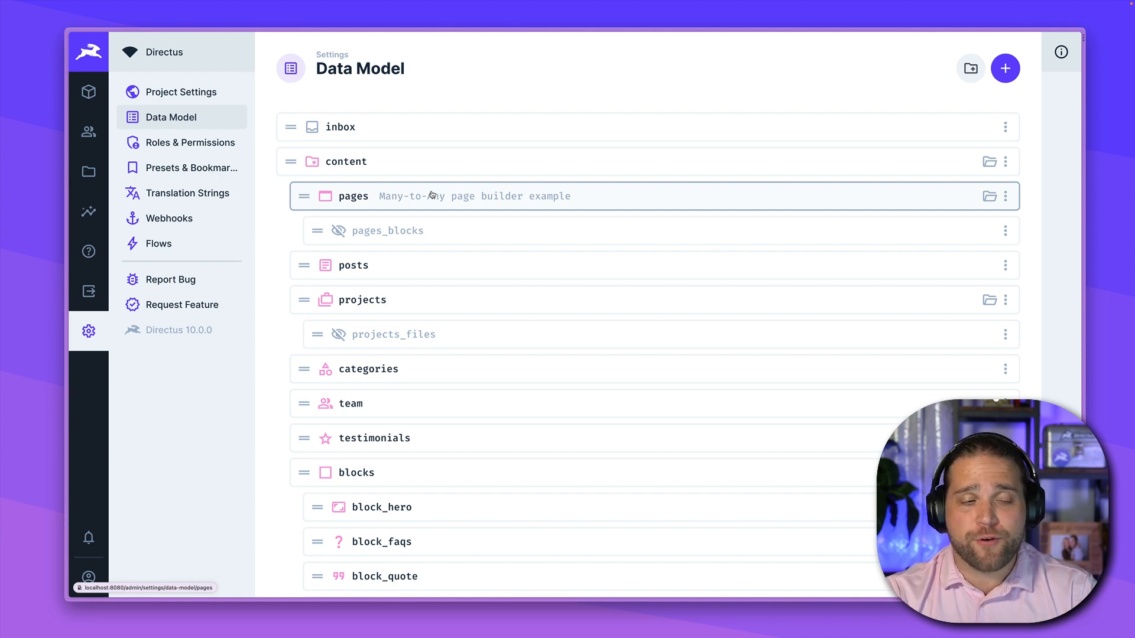
{"action": "left_click", "coordinate": [352, 196]}
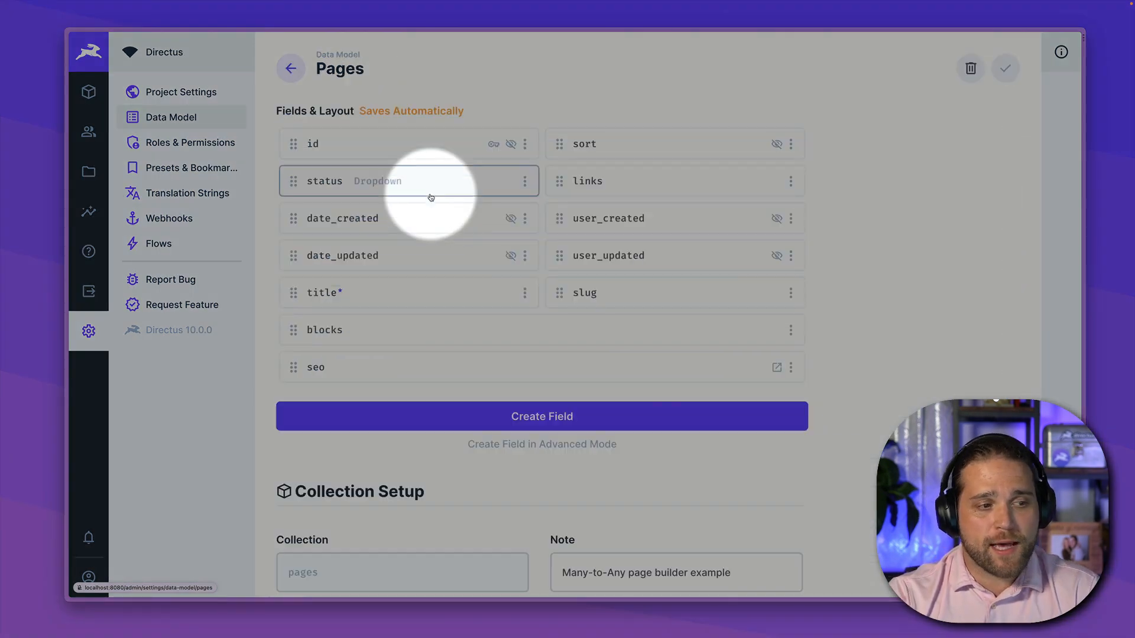
{"action": "scroll", "scroll_direction": "down", "scroll_amount": 3}
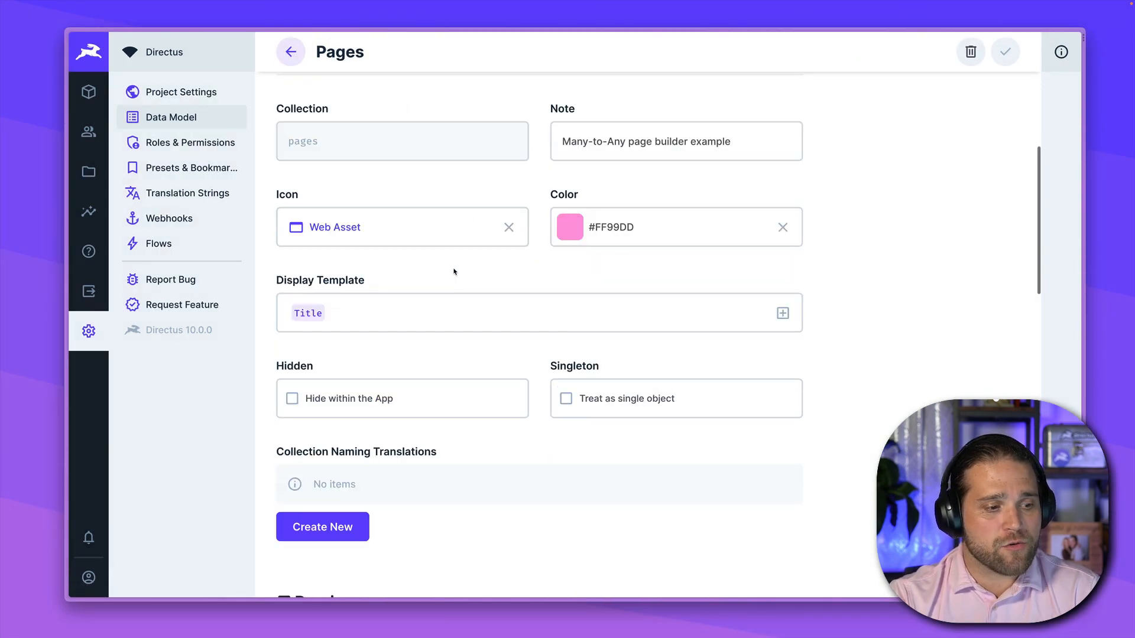
{"action": "scroll", "scroll_direction": "down", "scroll_amount": 3}
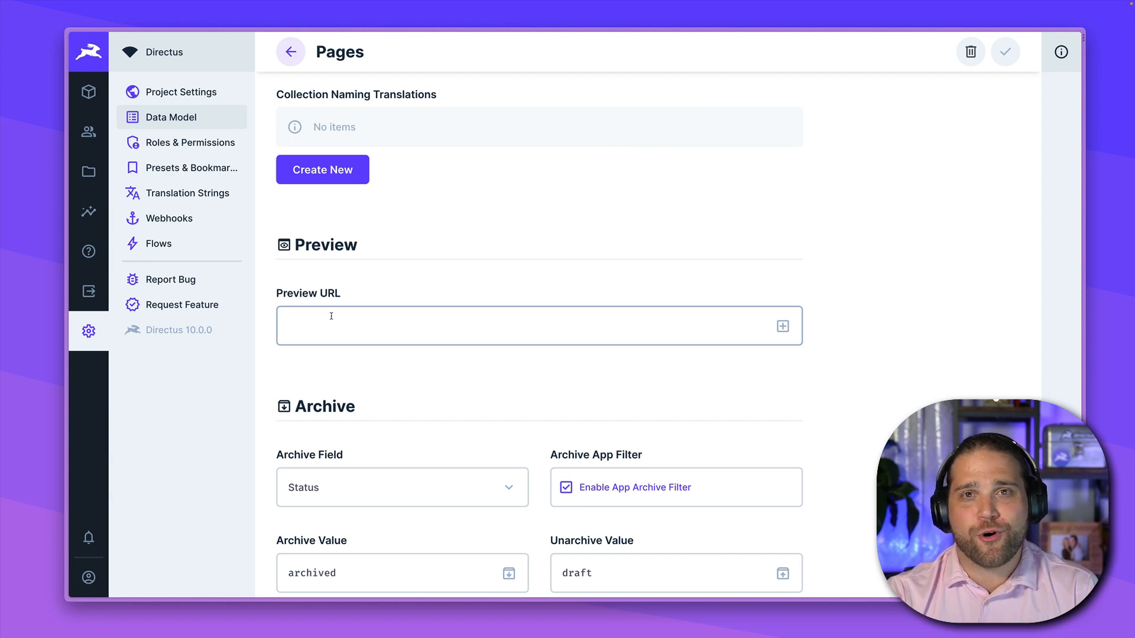
{"action": "type", "text": "https"}
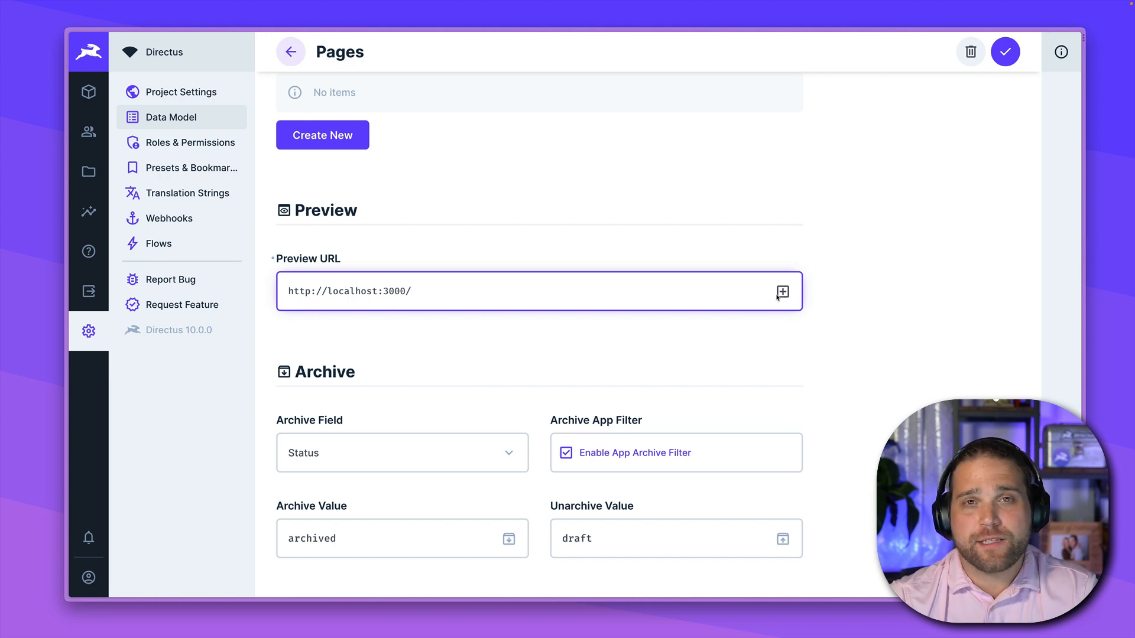
{"action": "left_click", "coordinate": [783, 291]}
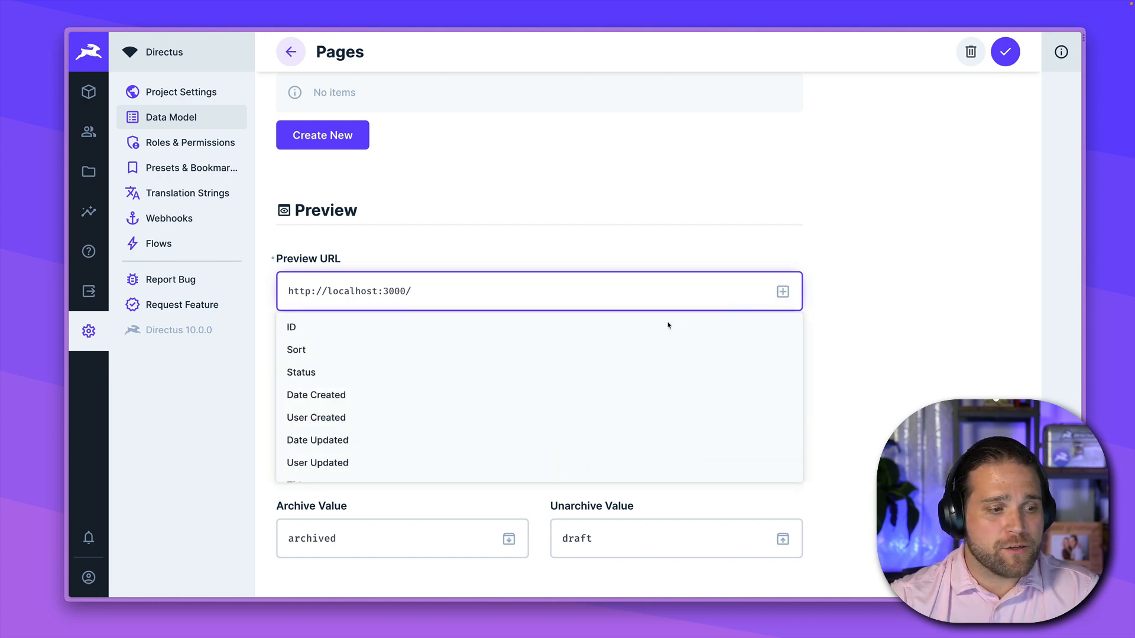
{"action": "scroll", "scroll_direction": "down", "scroll_amount": 3}
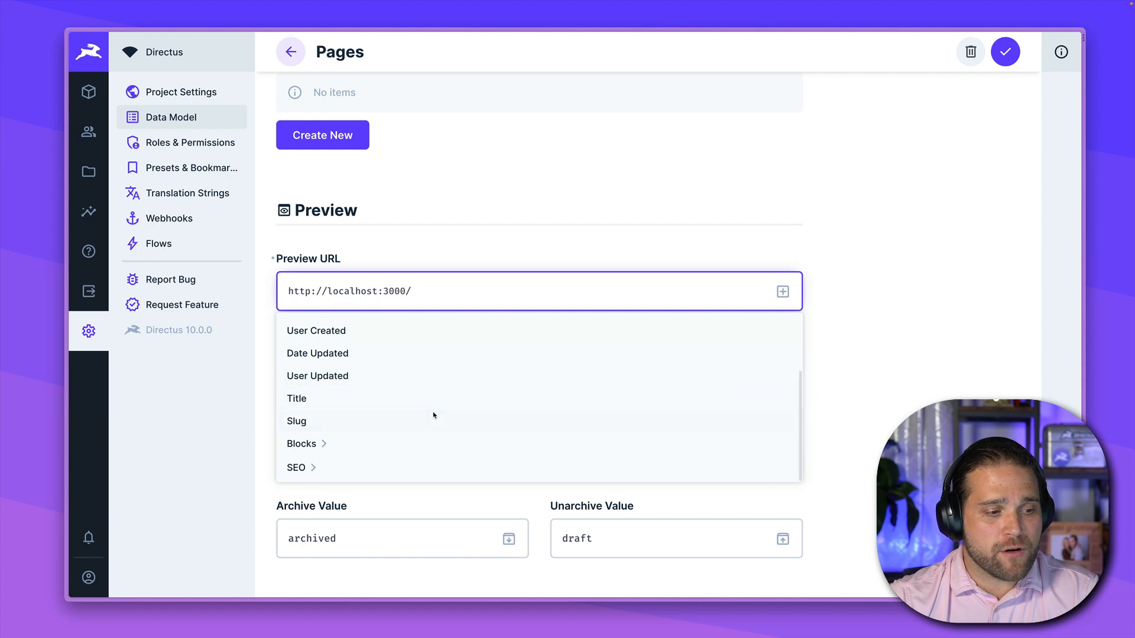
{"action": "left_click", "coordinate": [297, 421]}
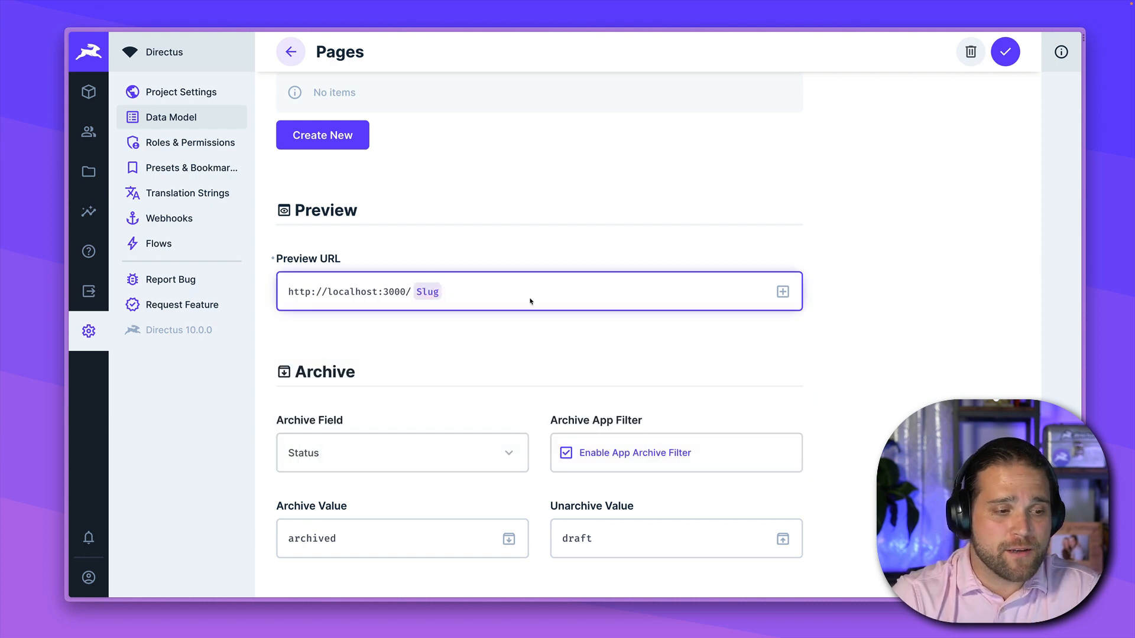
{"action": "type", "text": "?"}
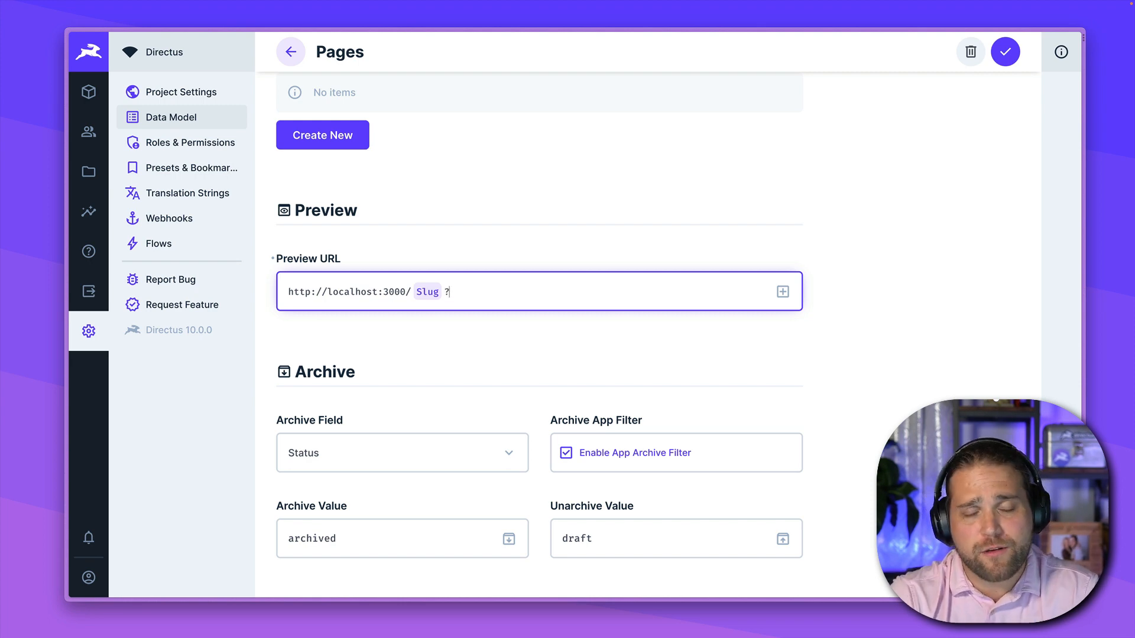
{"action": "type", "text": "prvi"}
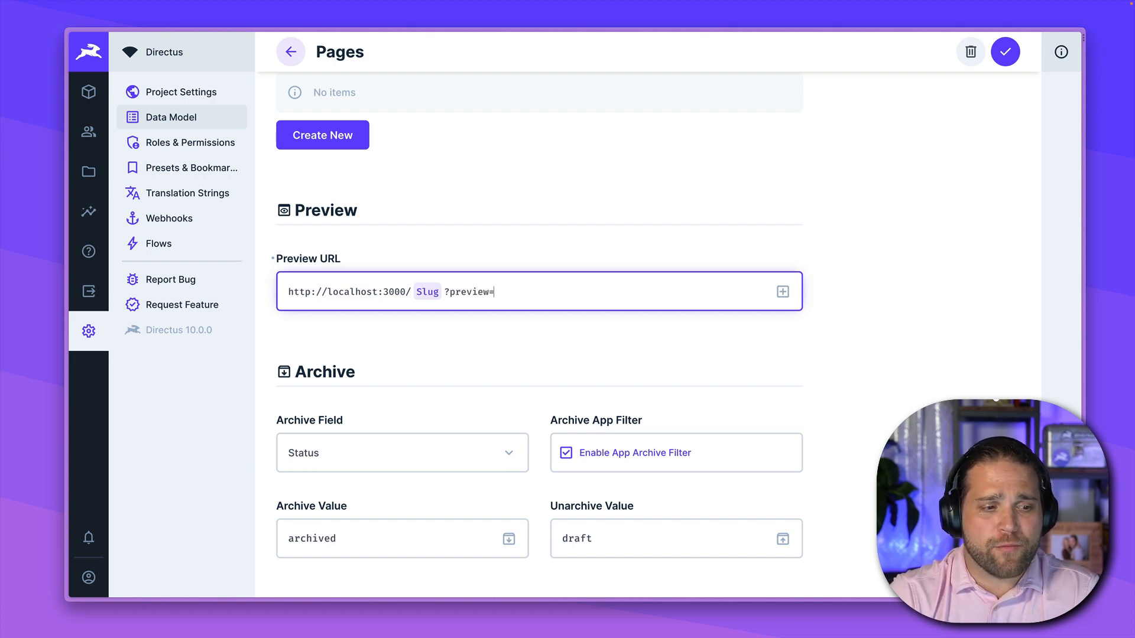
{"action": "type", "text": "true"}
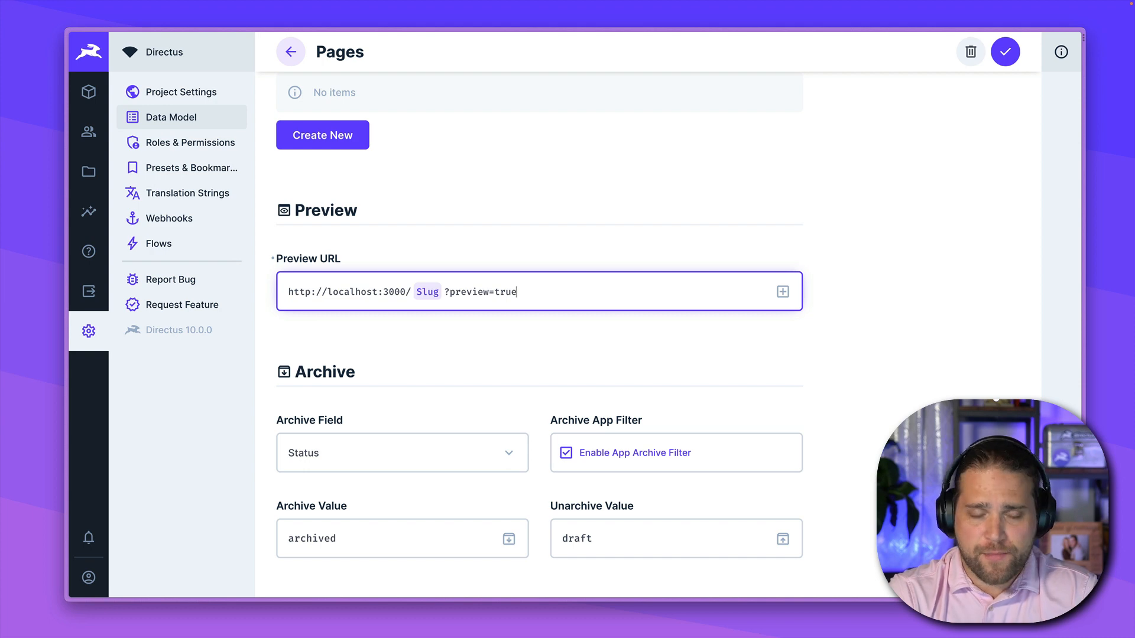
{"action": "type", "text": "&"}
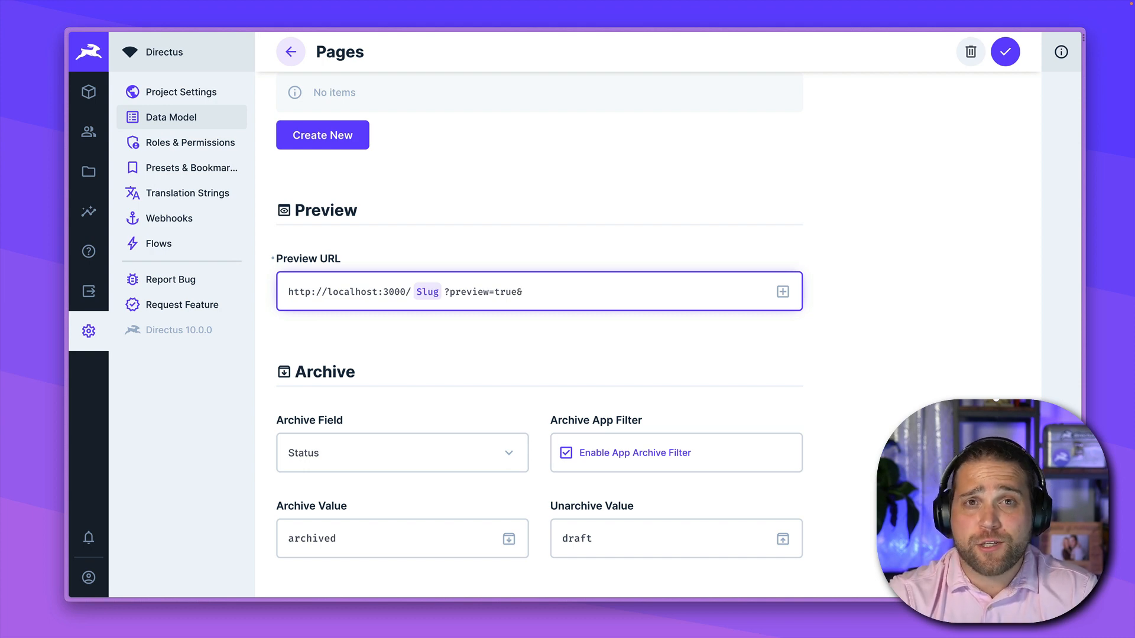
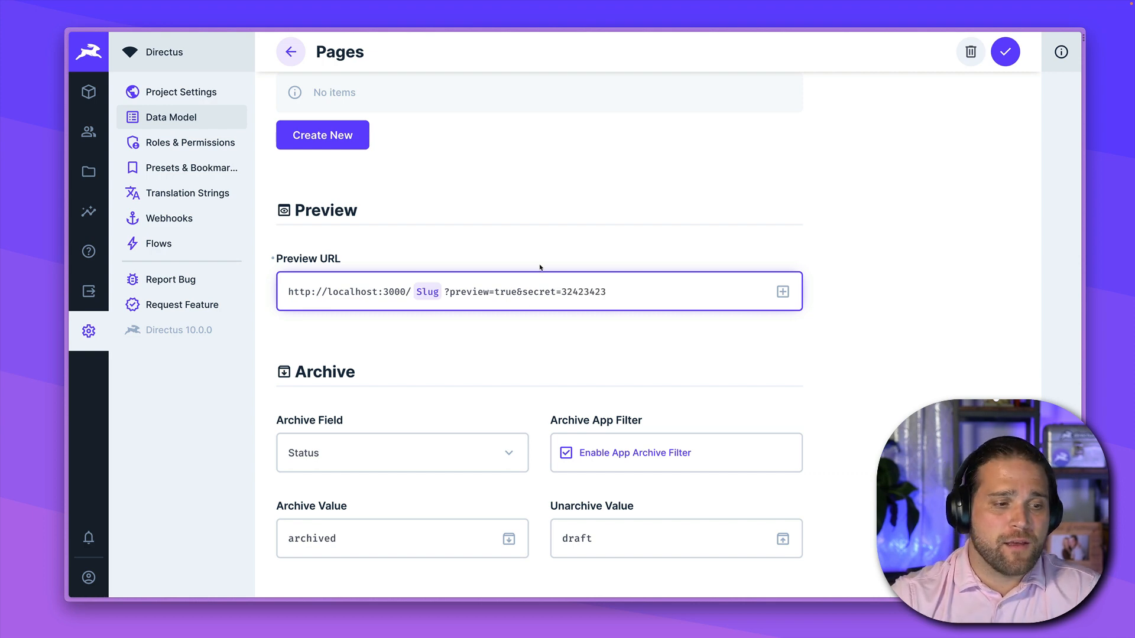
{"action": "mouse_move", "coordinate": [908, 139]}
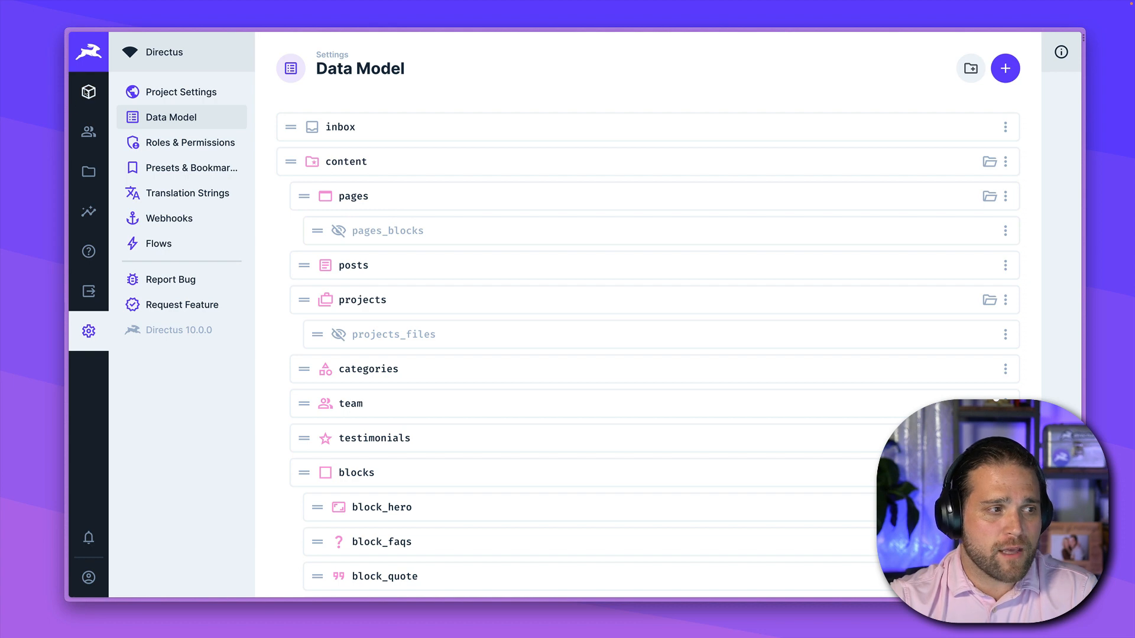
Step: Open the Pages collection under Content and select the Services page
{"action": "left_click", "coordinate": [354, 196]}
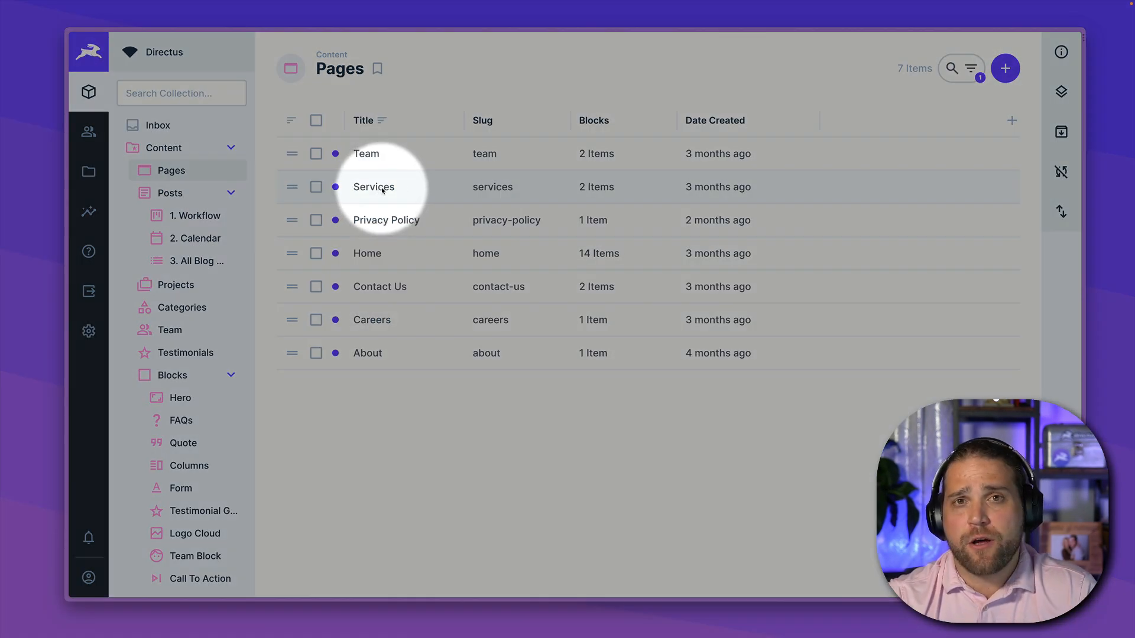
{"action": "left_click", "coordinate": [374, 187]}
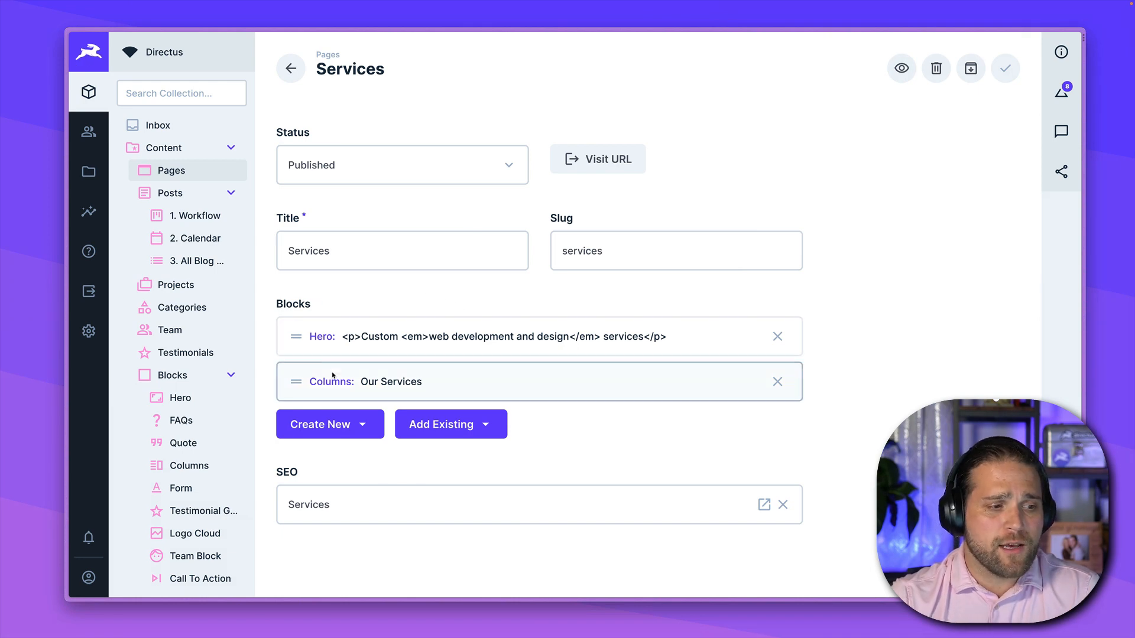
{"action": "mouse_move", "coordinate": [901, 68]}
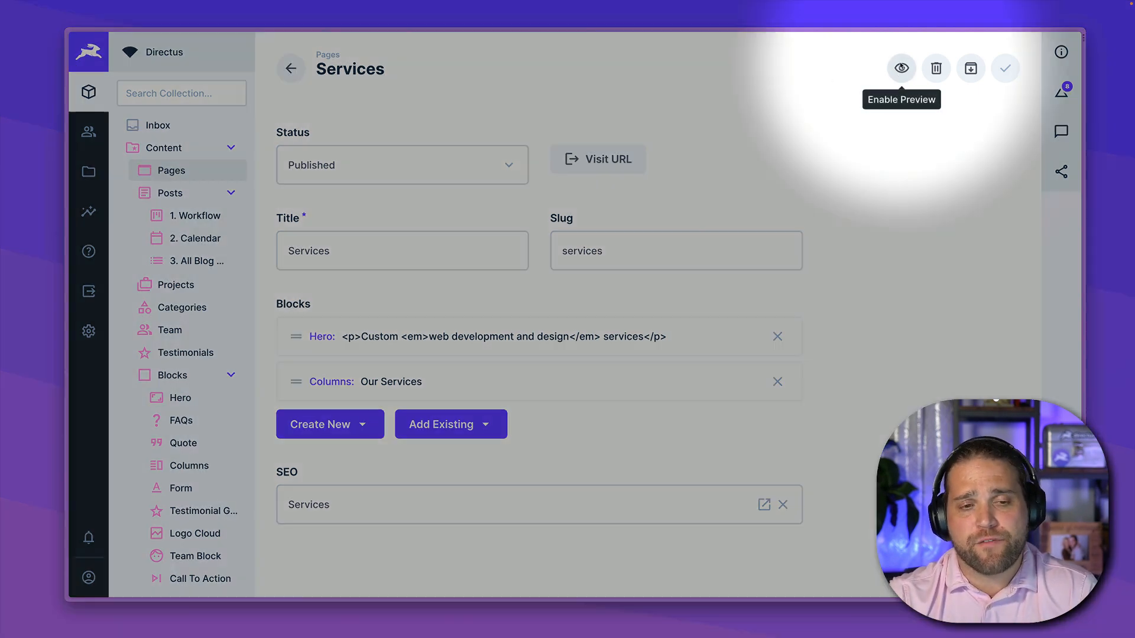
Step: Enable the Services page preview and scroll through localhost:3000/services beside the form
{"action": "left_click", "coordinate": [901, 67]}
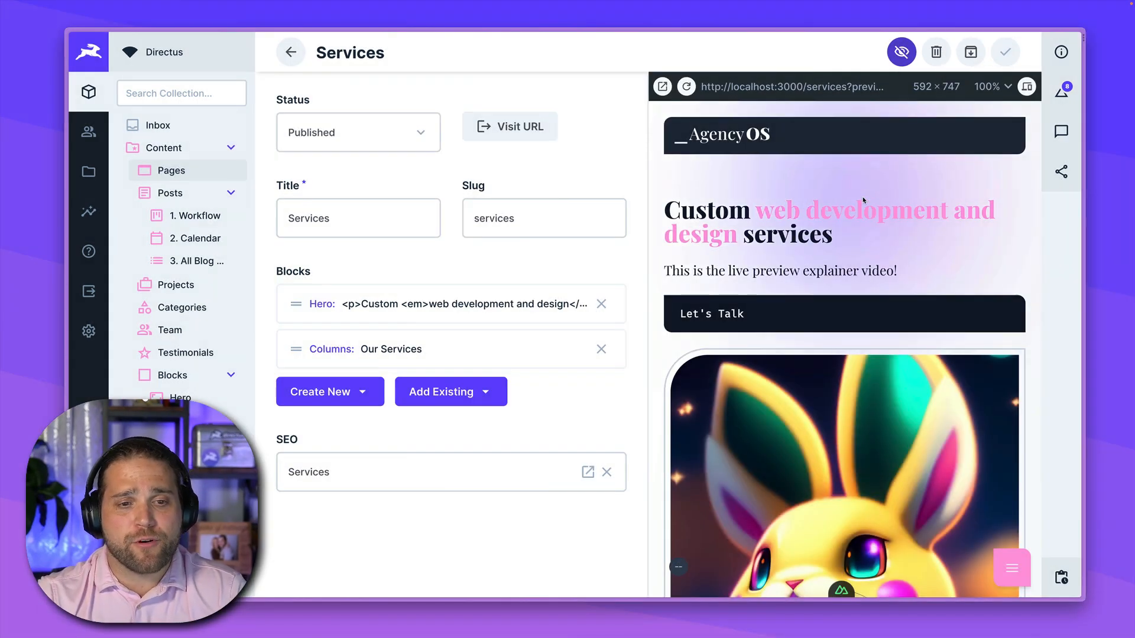
{"action": "scroll", "scroll_direction": "down", "scroll_amount": 3}
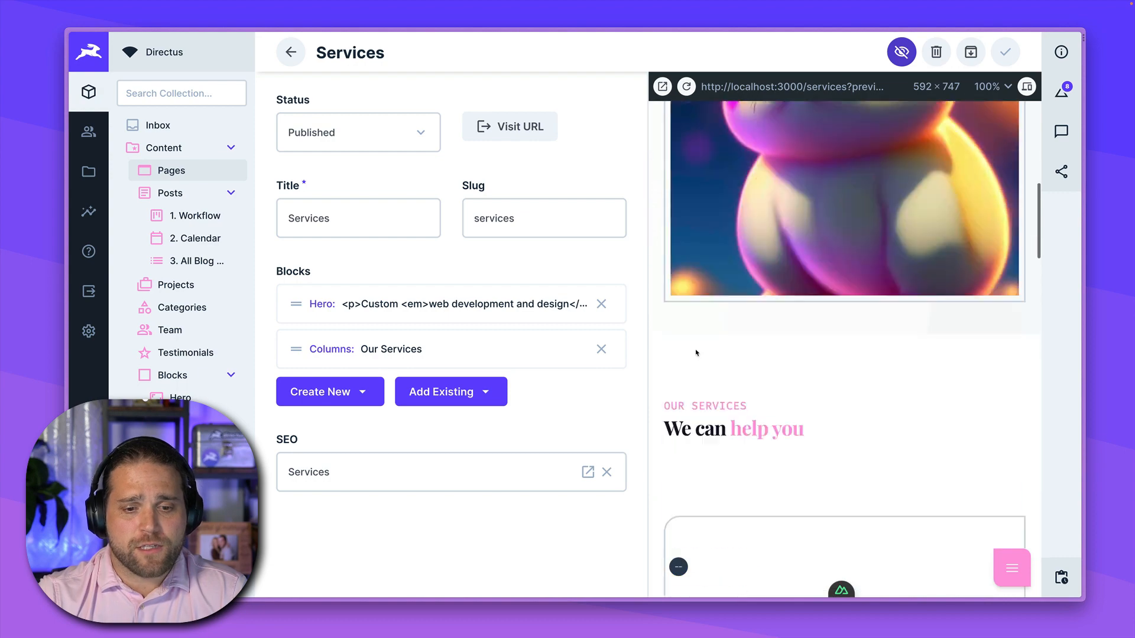
{"action": "scroll", "scroll_direction": "down", "scroll_amount": 3}
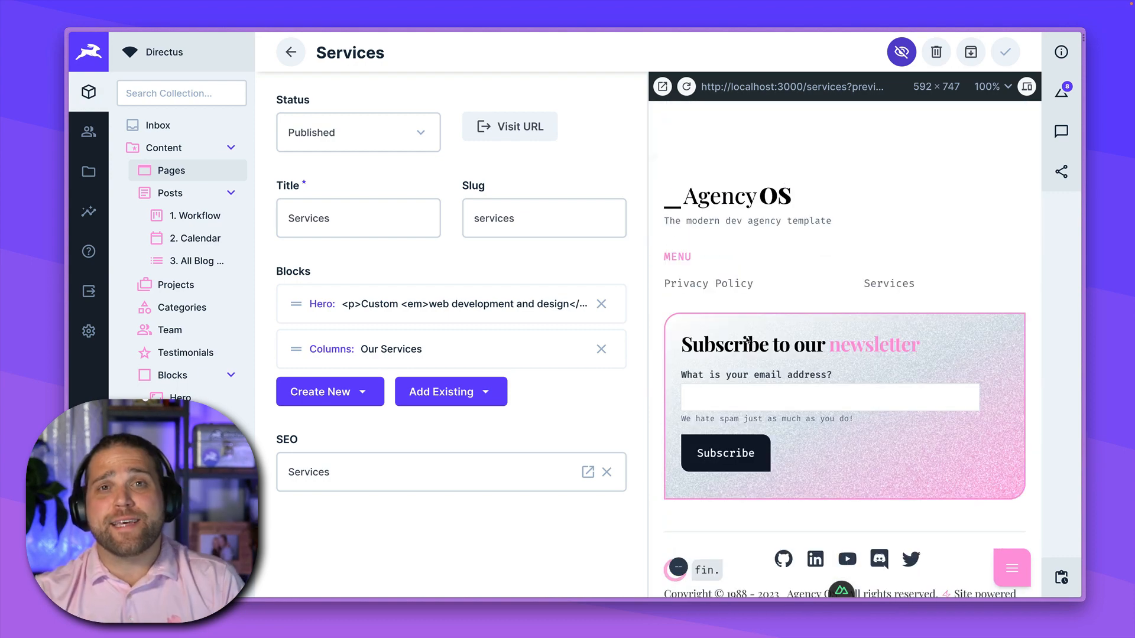
{"action": "scroll", "scroll_direction": "down", "scroll_amount": 3}
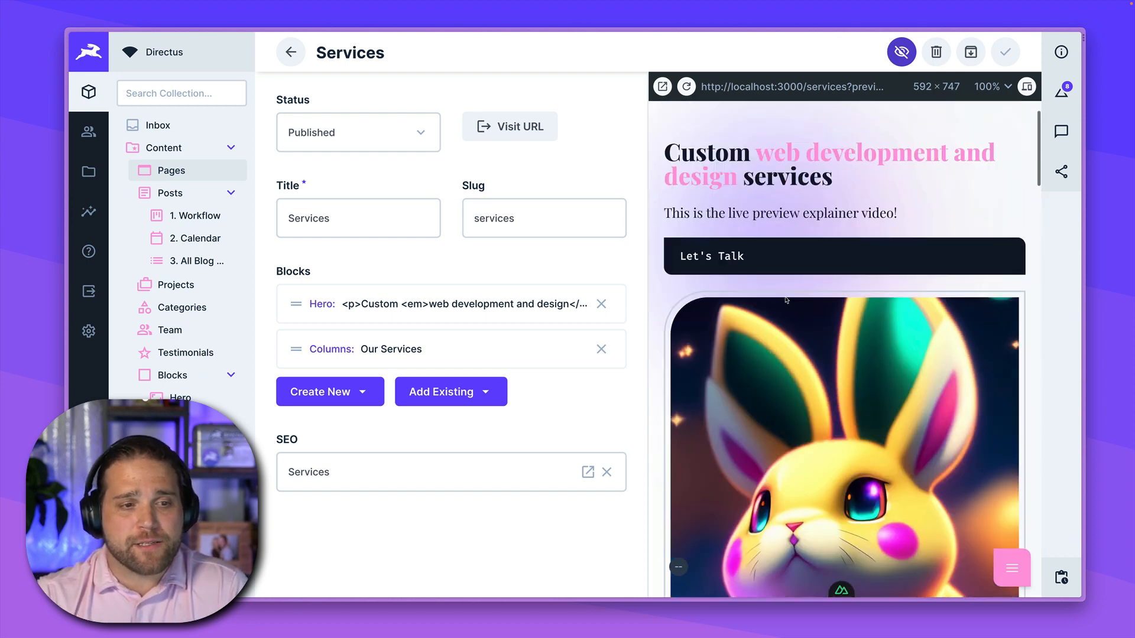
{"action": "scroll", "scroll_direction": "up", "scroll_amount": 3}
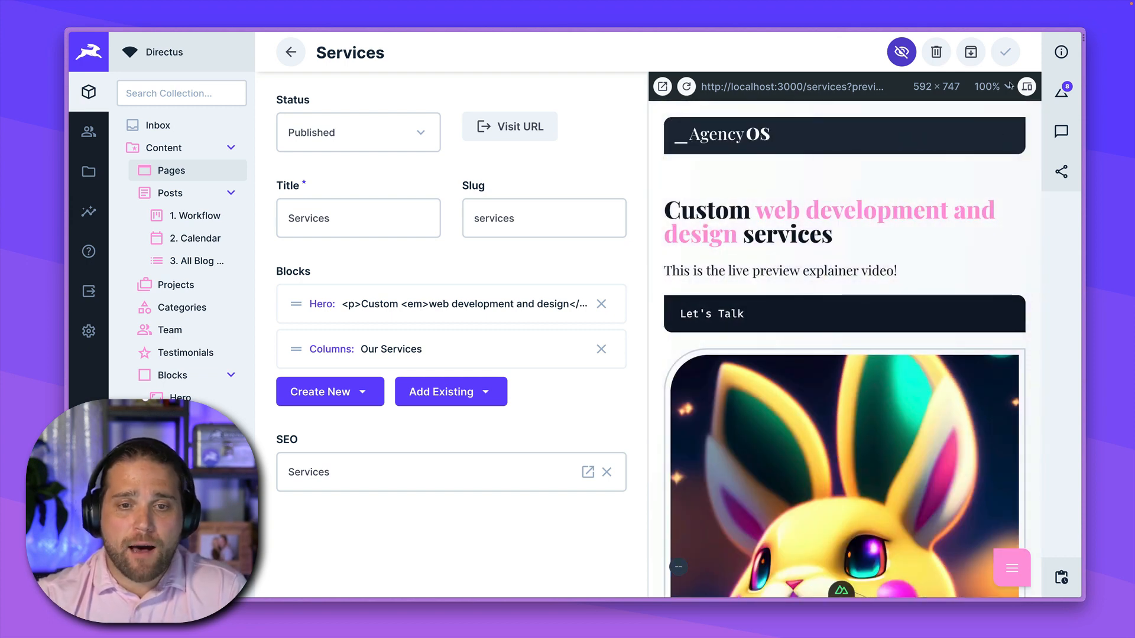
{"action": "mouse_move", "coordinate": [1027, 87]}
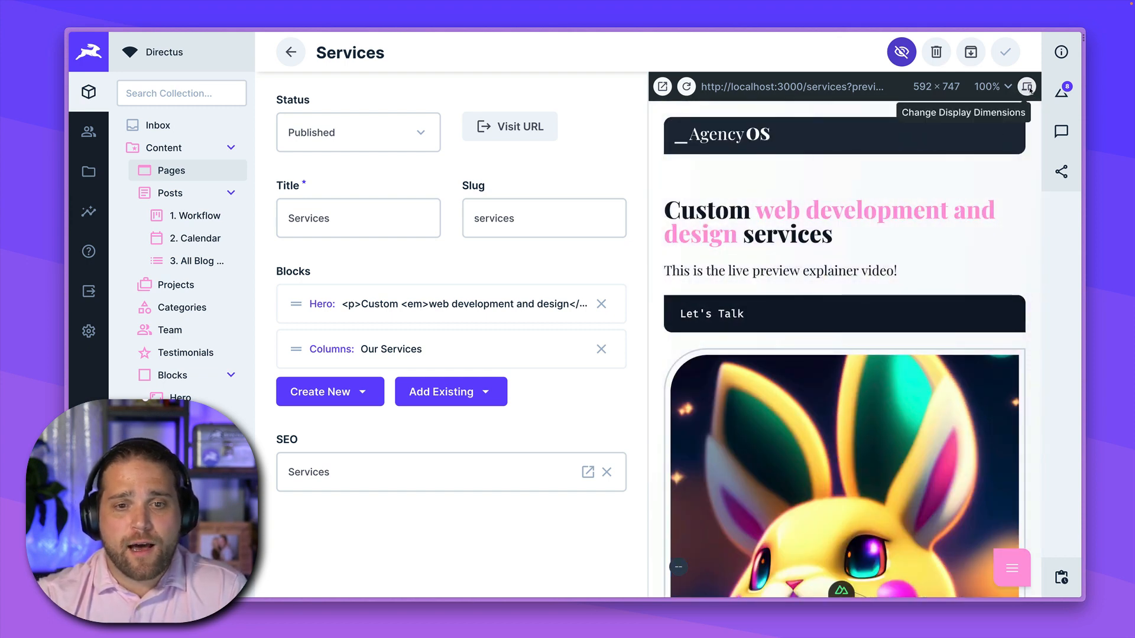
Step: Change the preview display dimensions to 400 × 600 and zoom to 50%
{"action": "left_click", "coordinate": [1027, 87]}
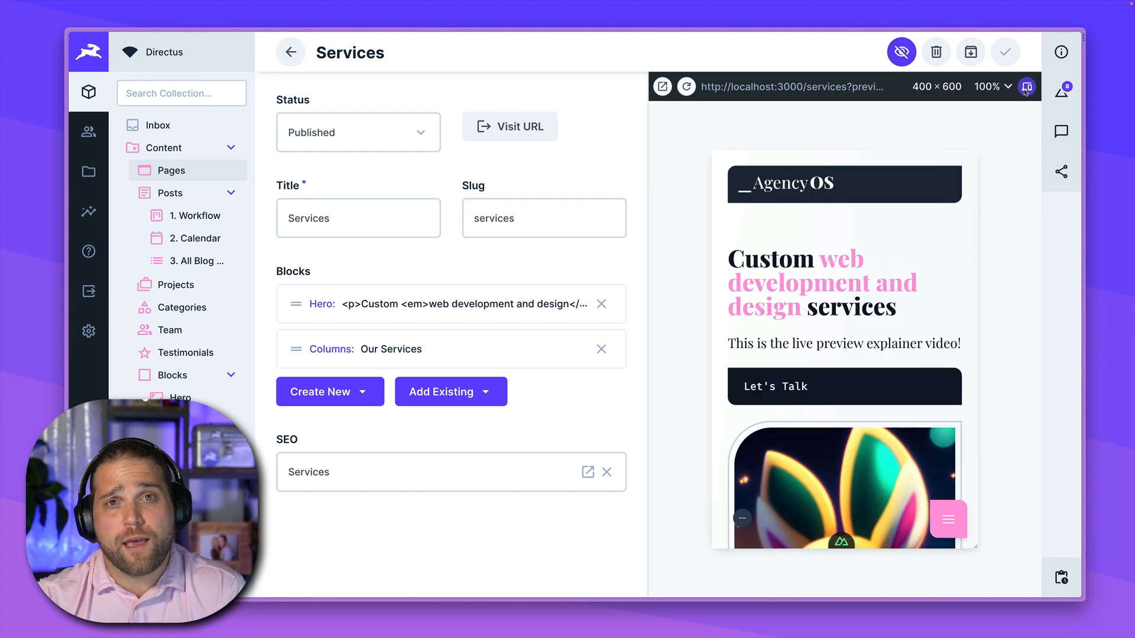
{"action": "left_click", "coordinate": [989, 86]}
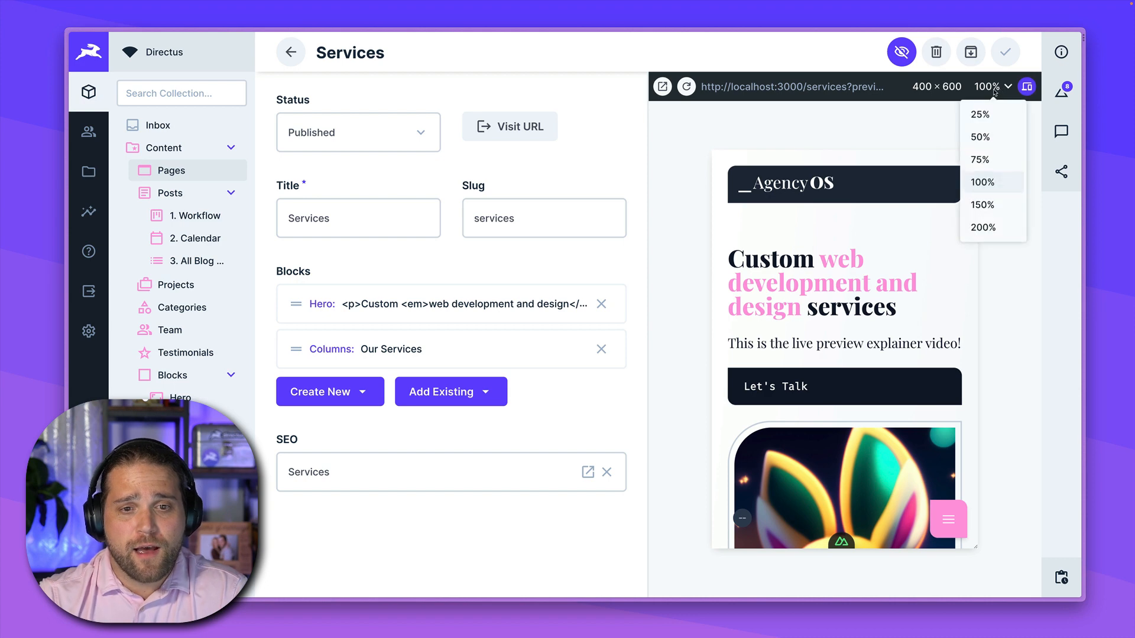
{"action": "left_click", "coordinate": [980, 137]}
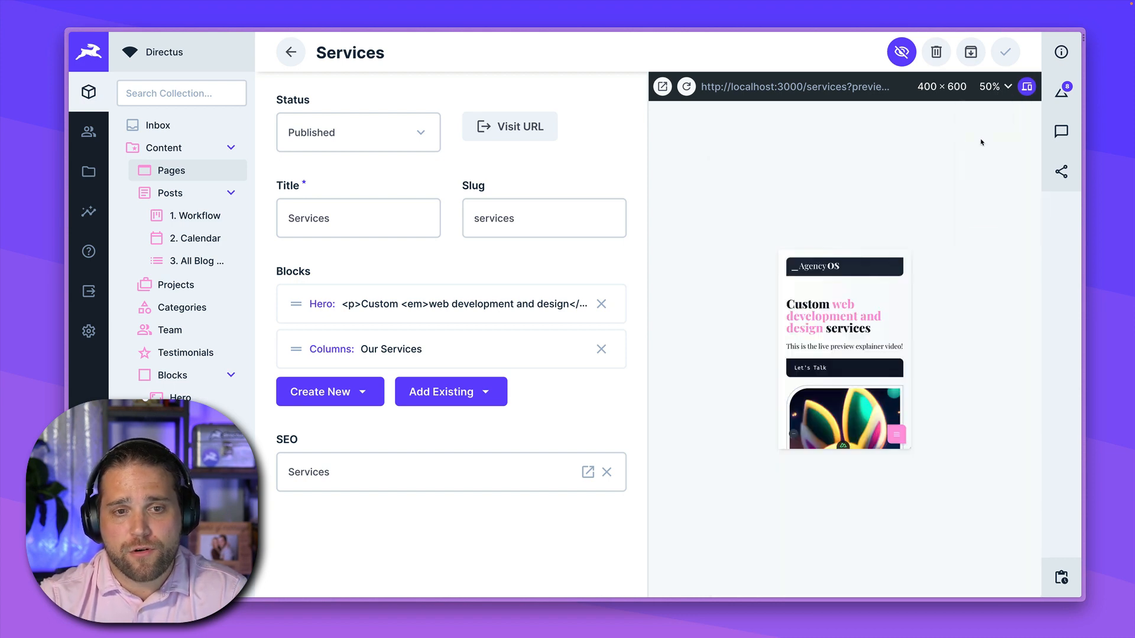
{"action": "mouse_move", "coordinate": [686, 86]}
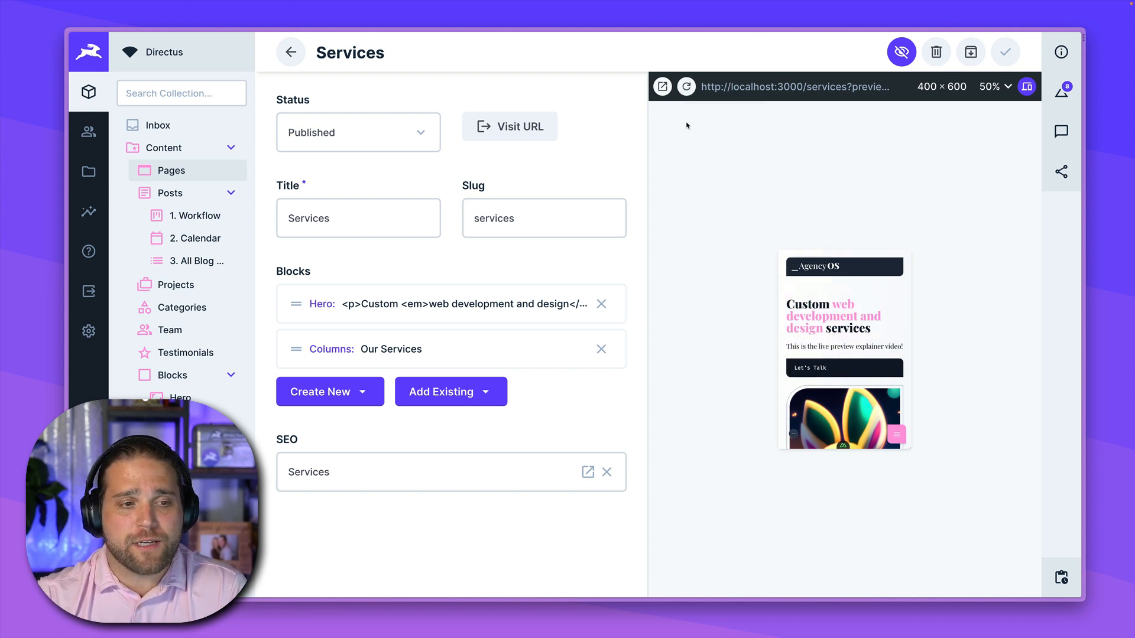
{"action": "mouse_move", "coordinate": [662, 86]}
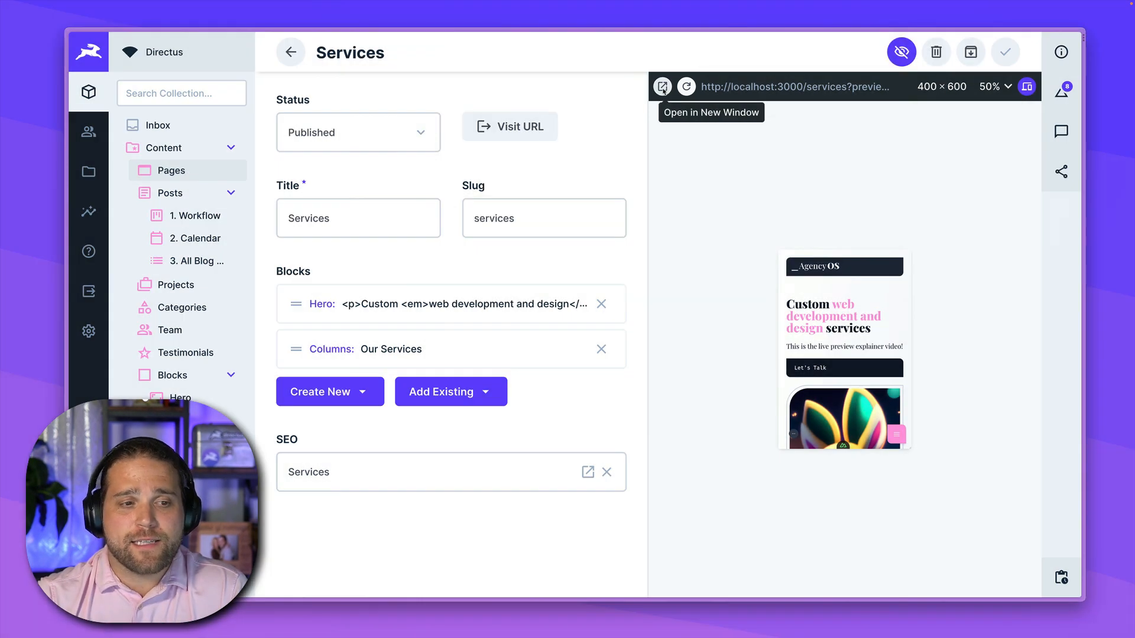
Step: Move the preview to its own Arc window, split beside the Directus Services tab
{"action": "left_click", "coordinate": [662, 87]}
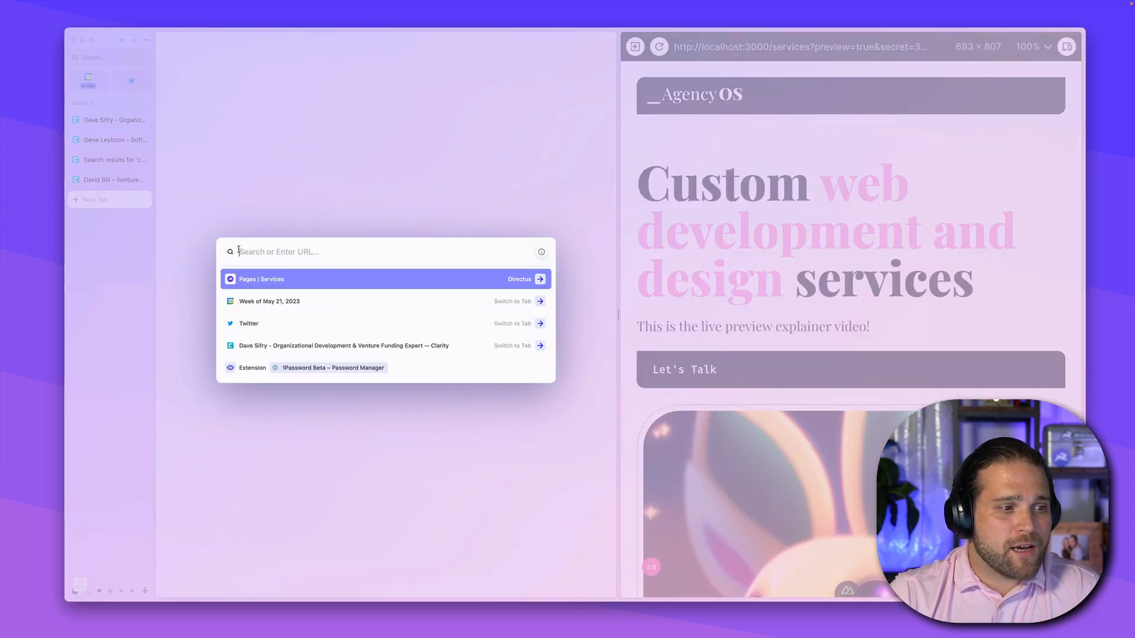
{"action": "left_click", "coordinate": [385, 278]}
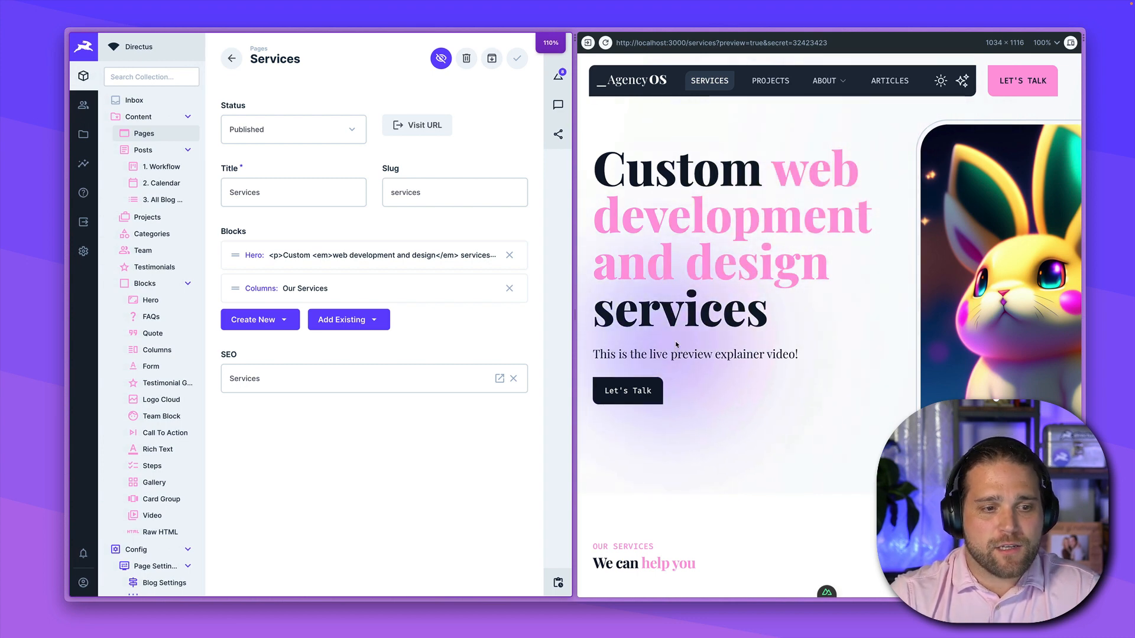
Step: Replace the Hero headline with 'This is our awesome video!', save and stay, then enable dark mode
{"action": "left_click", "coordinate": [374, 255]}
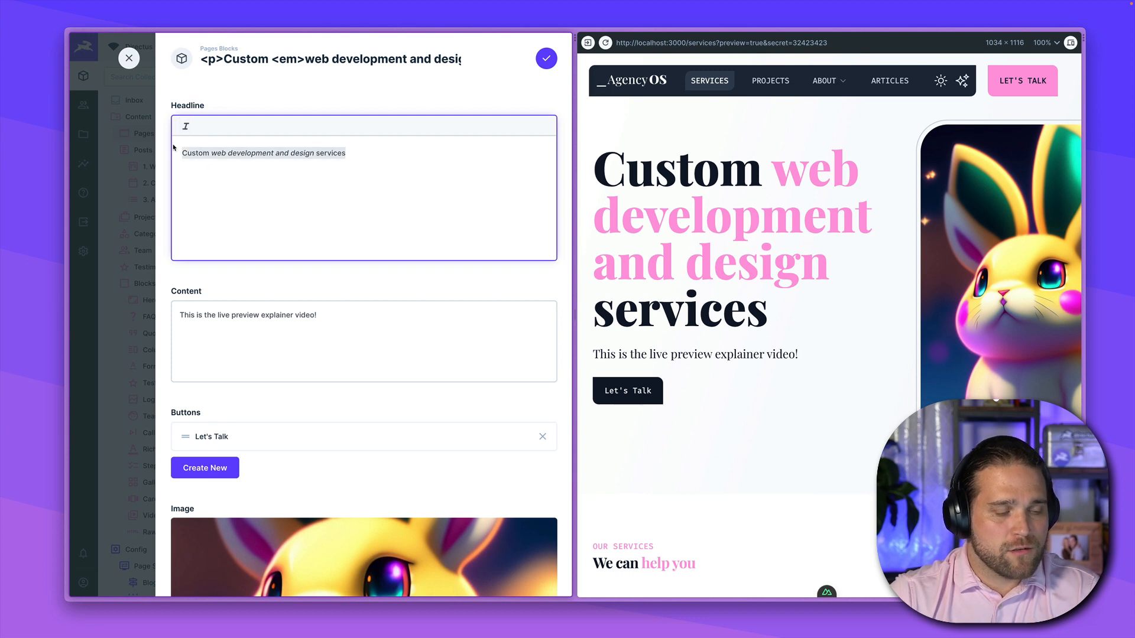
{"action": "type", "text": "This is o"}
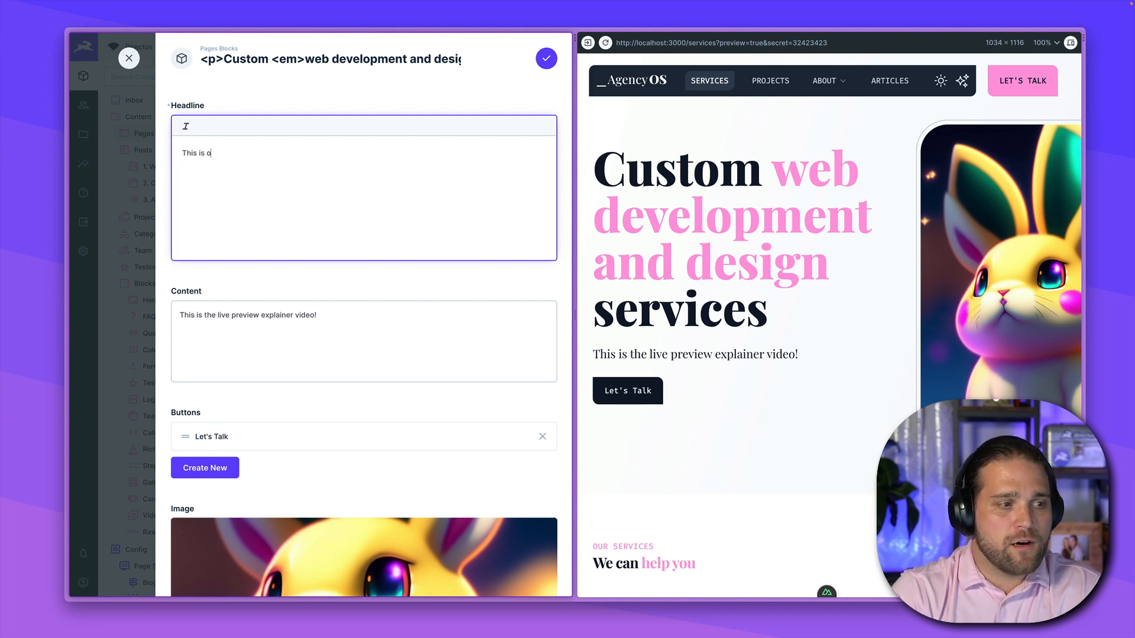
{"action": "type", "text": "ur awesome vide"}
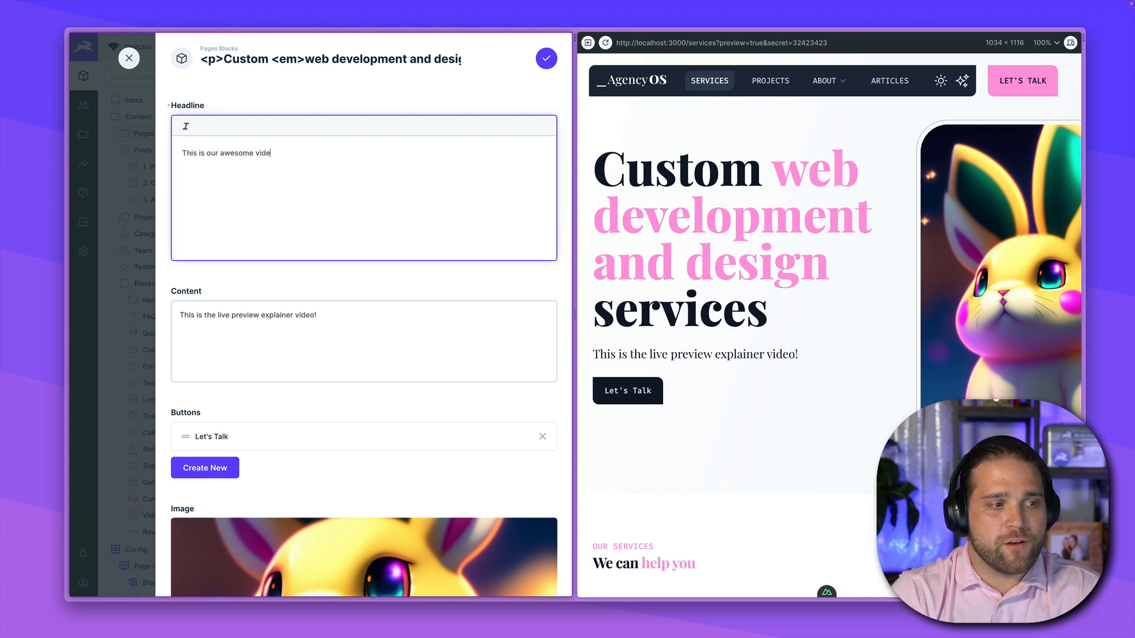
{"action": "type", "text": "o!"}
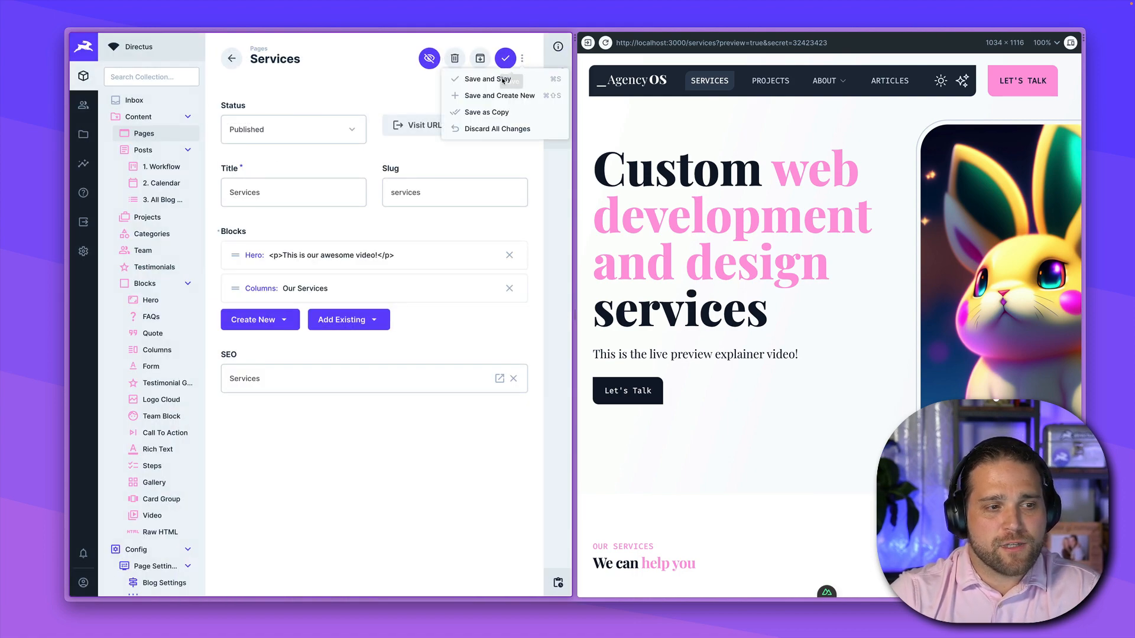
{"action": "left_click", "coordinate": [484, 79]}
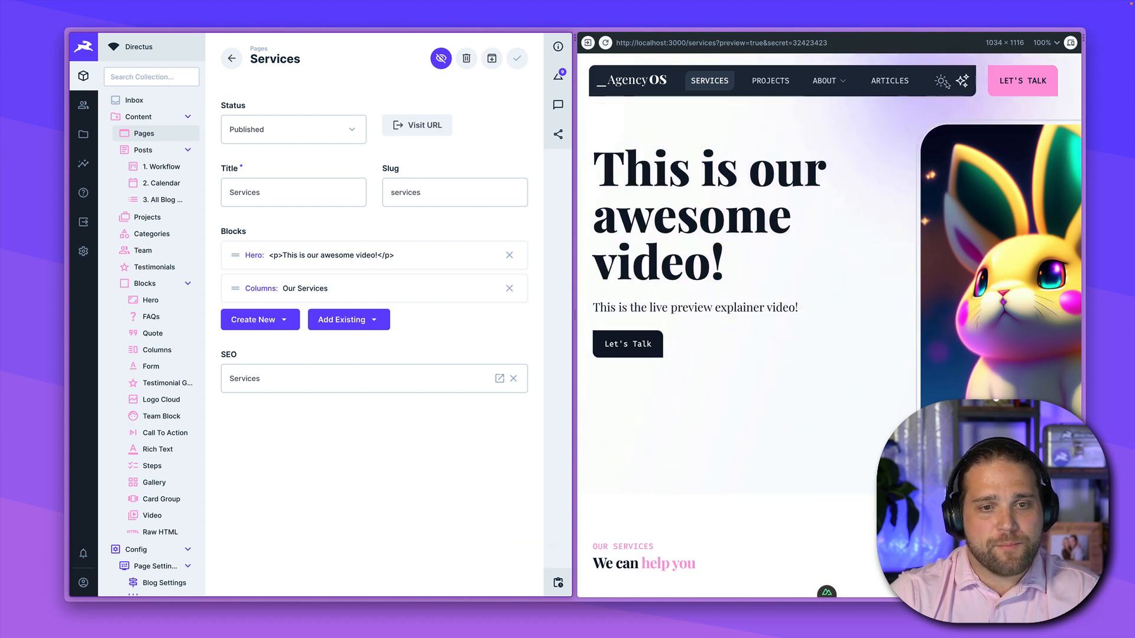
{"action": "left_click", "coordinate": [942, 80]}
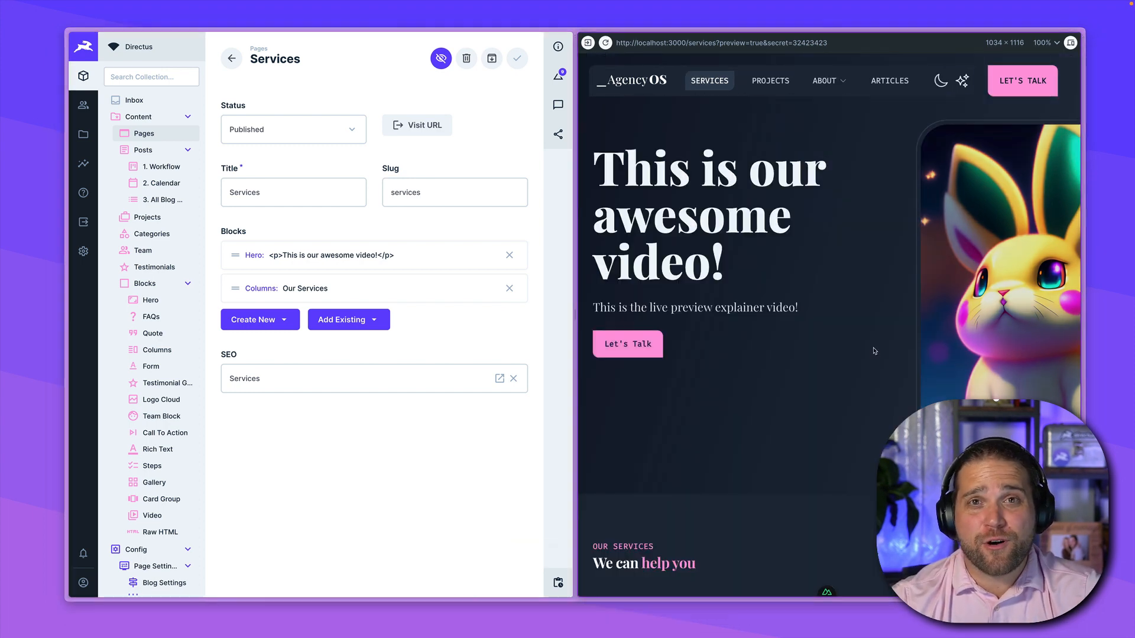